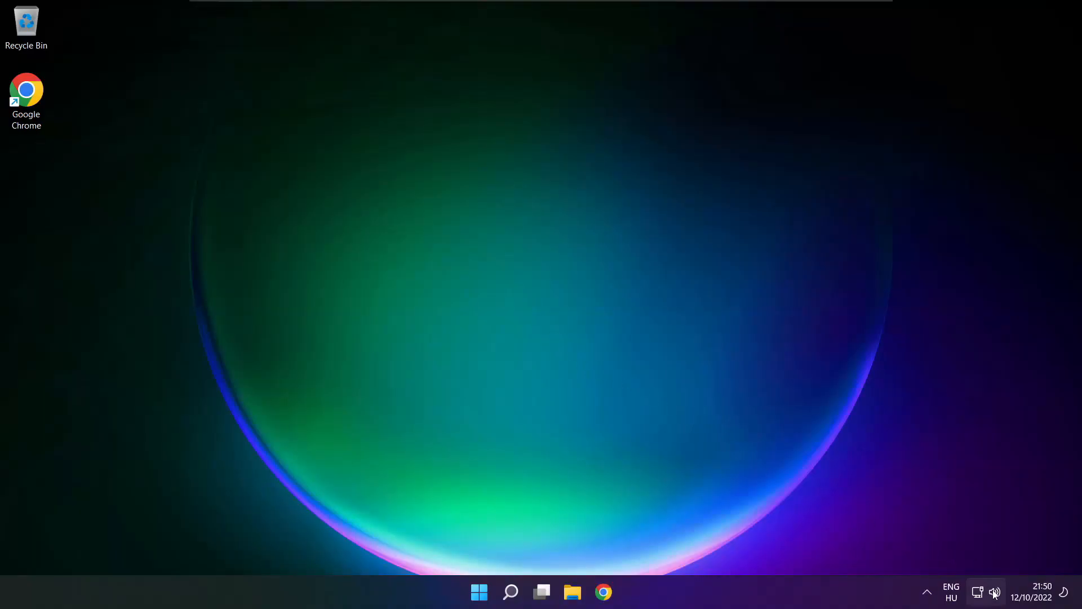
Step: Switch the sound output to Speakers (High Definition Audio Device) from Quick Settings and close the panel
click(995, 592)
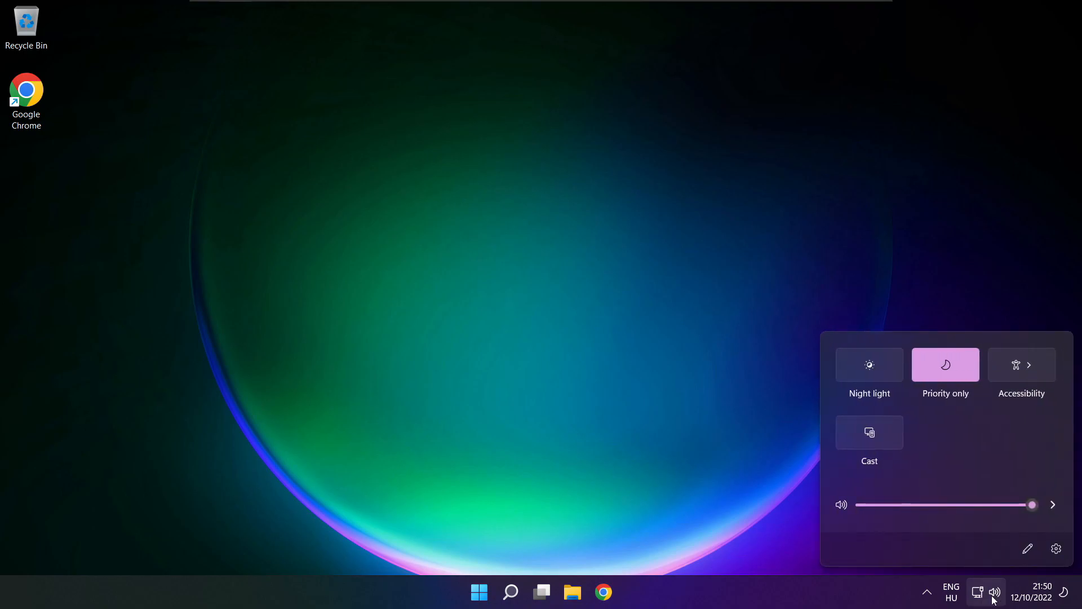
mouse_move(1054, 506)
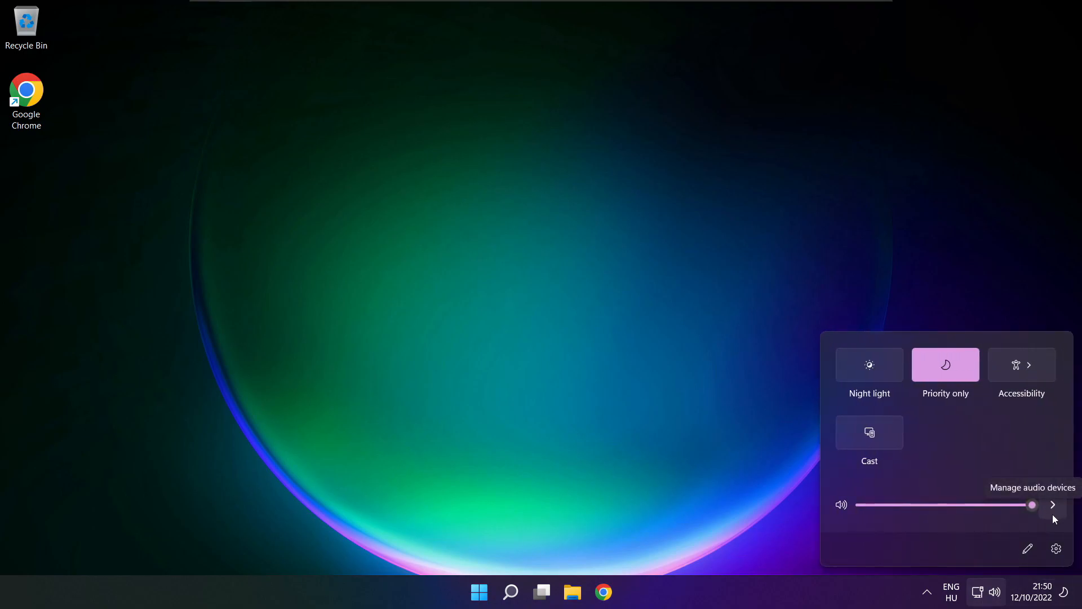
click(1053, 505)
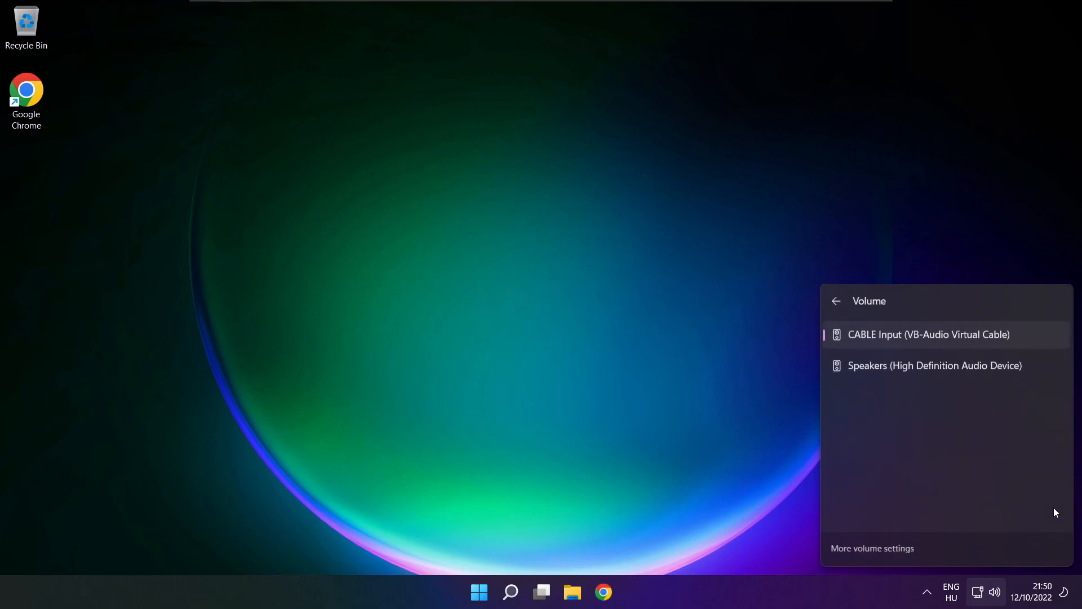
mouse_move(899, 420)
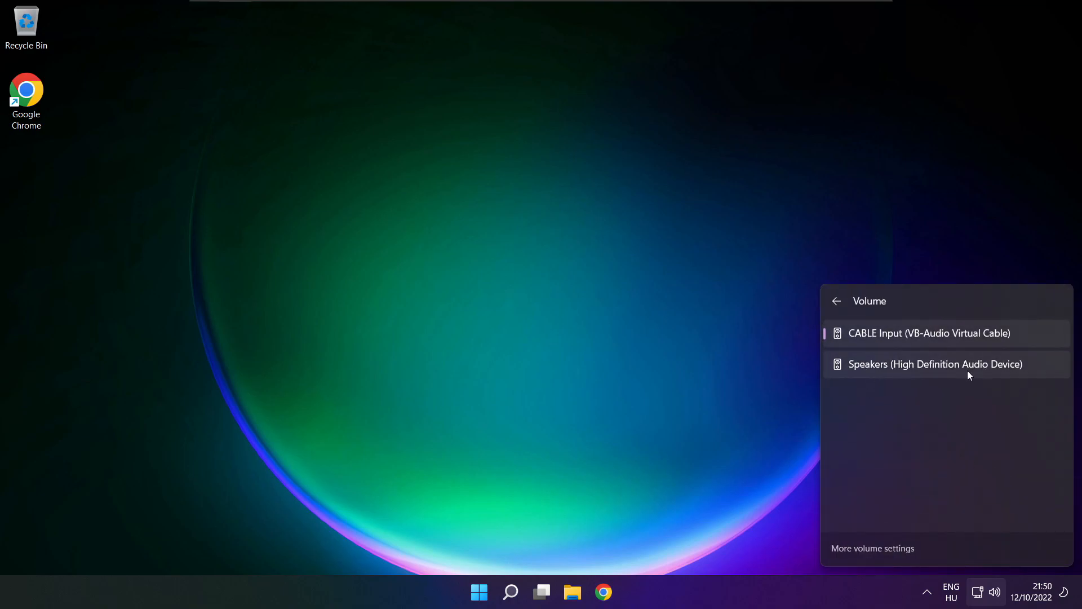
mouse_move(1034, 374)
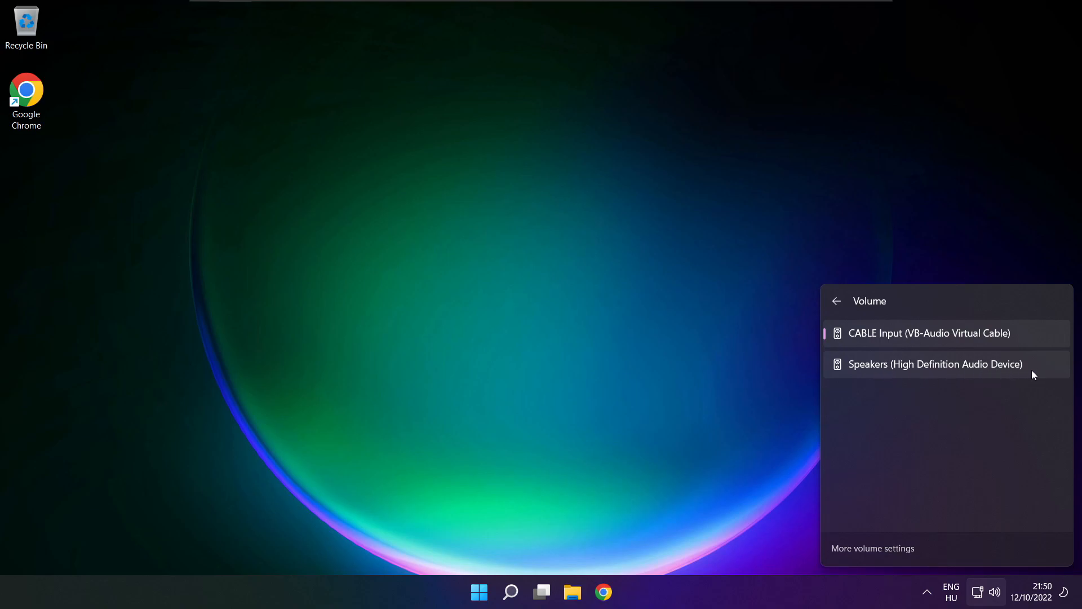
click(936, 364)
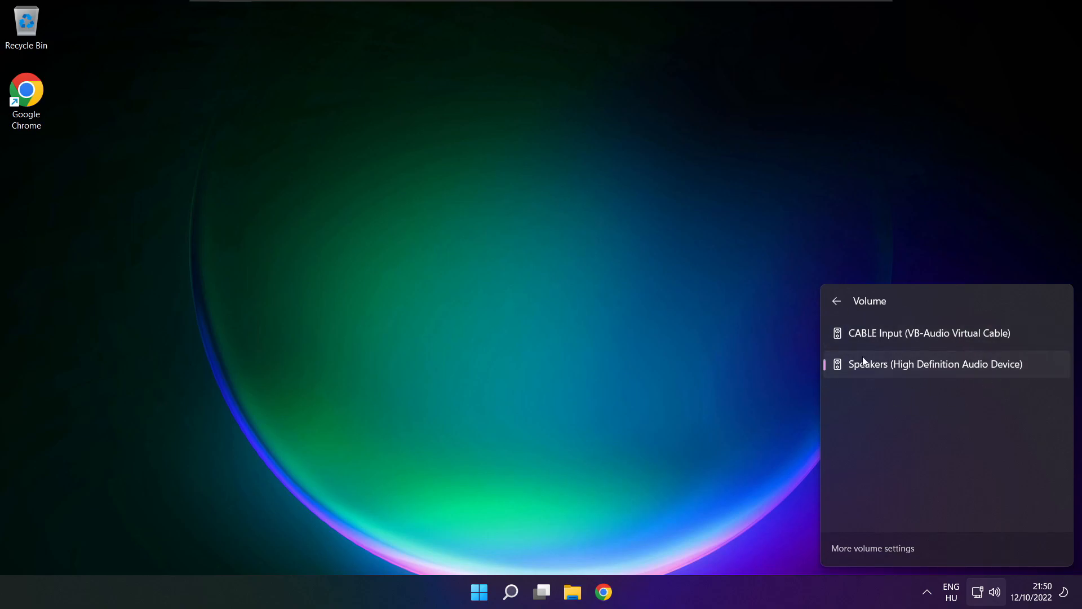
mouse_move(888, 443)
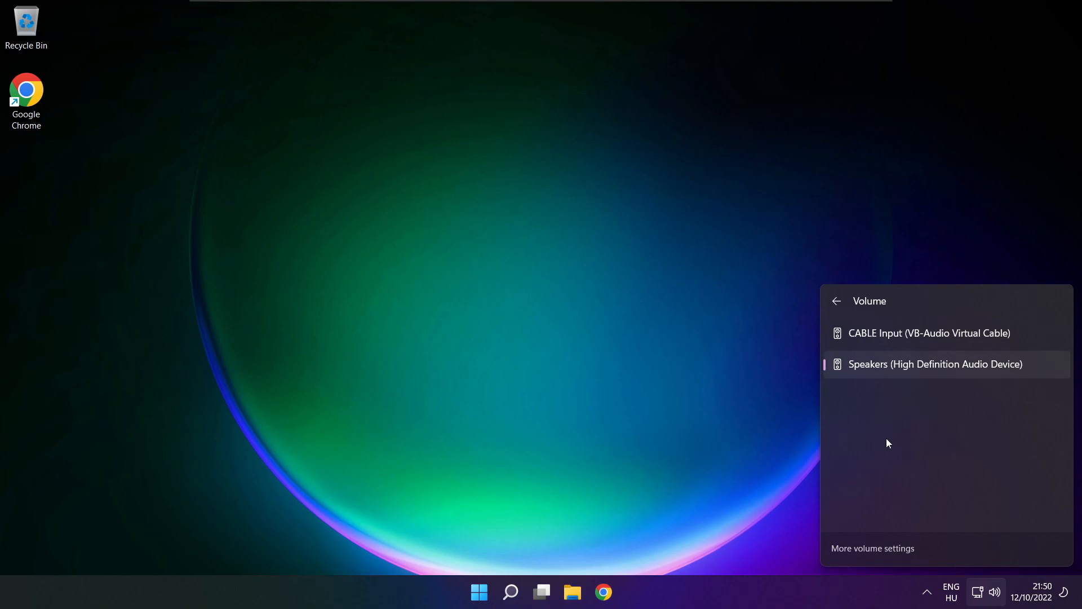
mouse_move(572, 332)
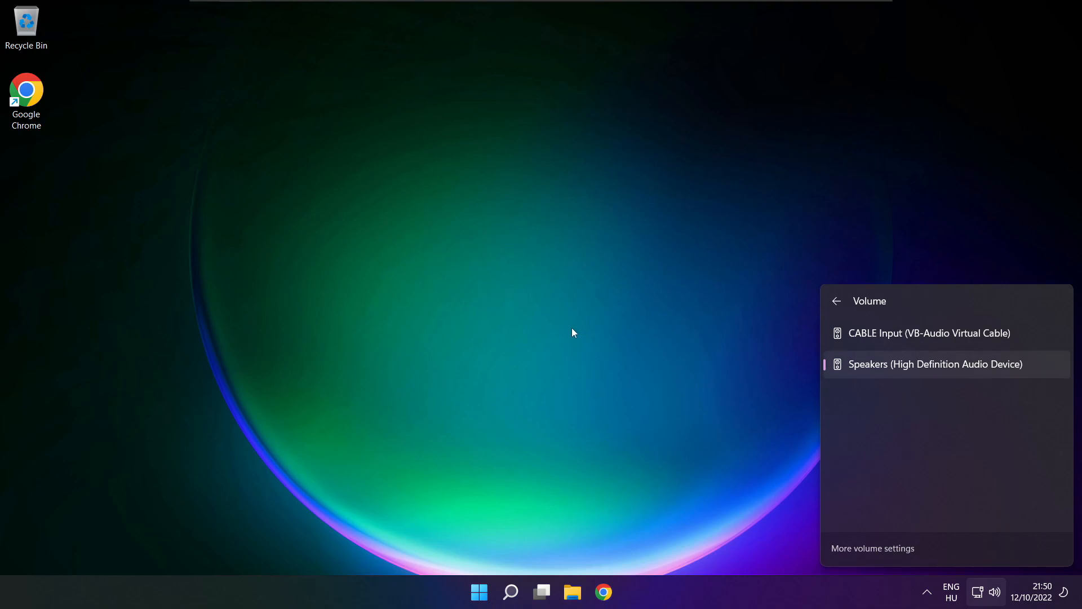
click(480, 592)
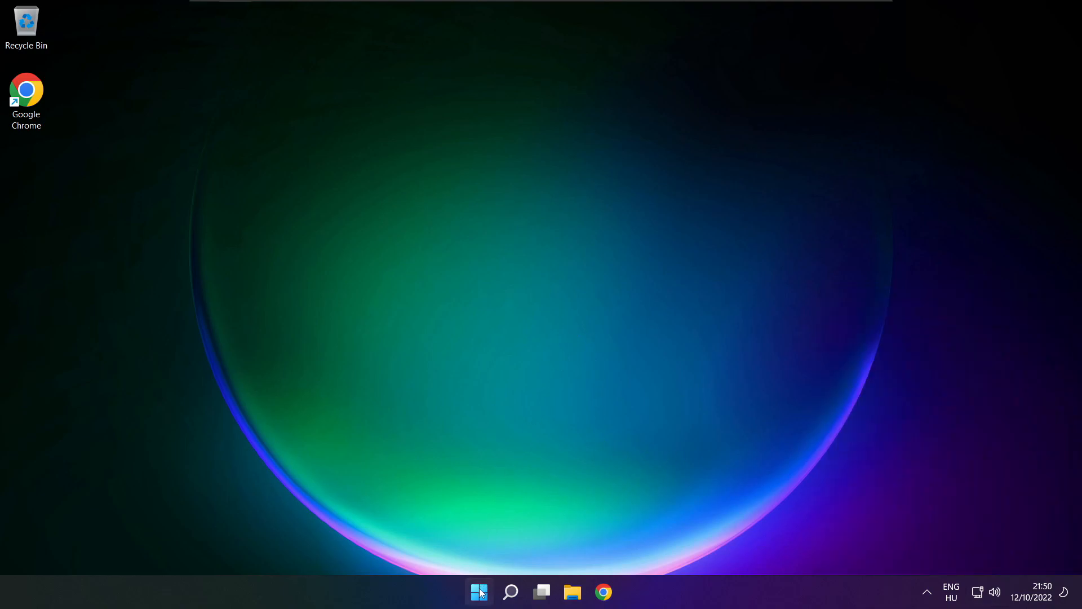
Step: Reach the Windows Settings Sound page via More volume settings in Quick Settings
click(478, 592)
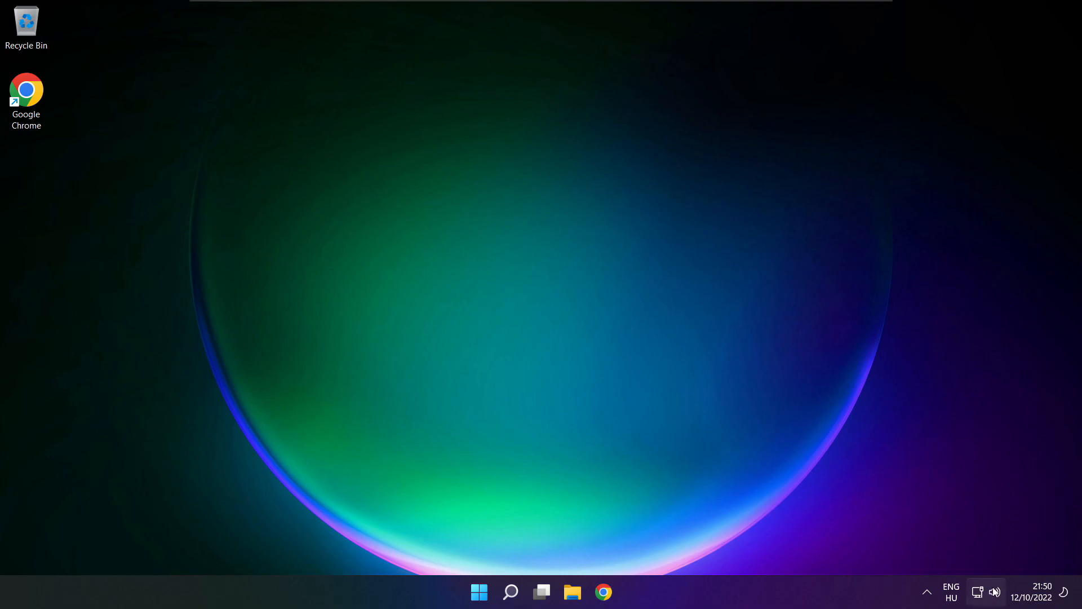
mouse_move(996, 592)
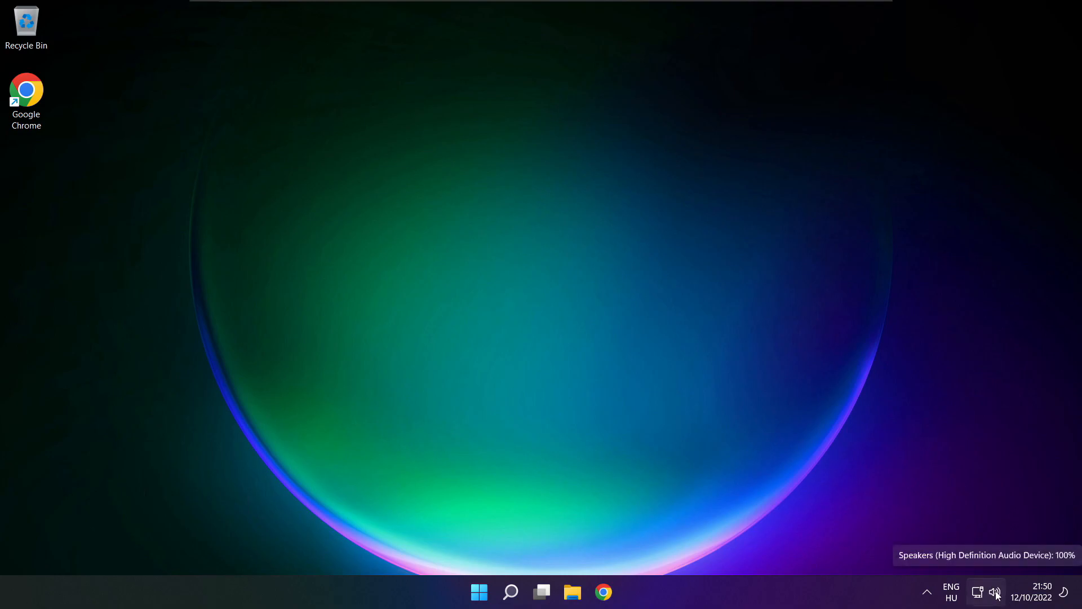
click(995, 592)
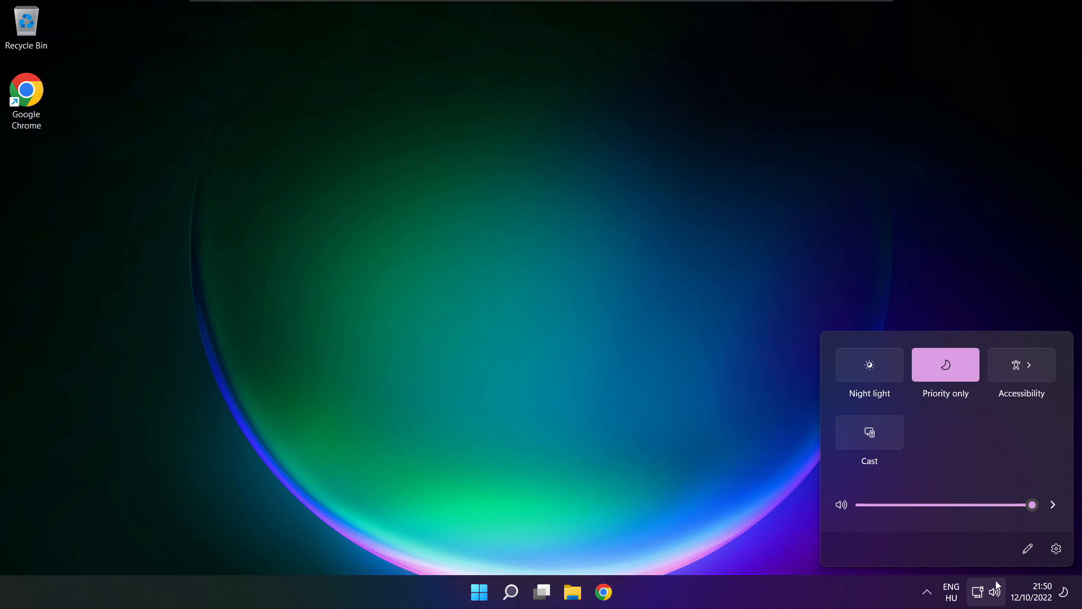
click(1053, 505)
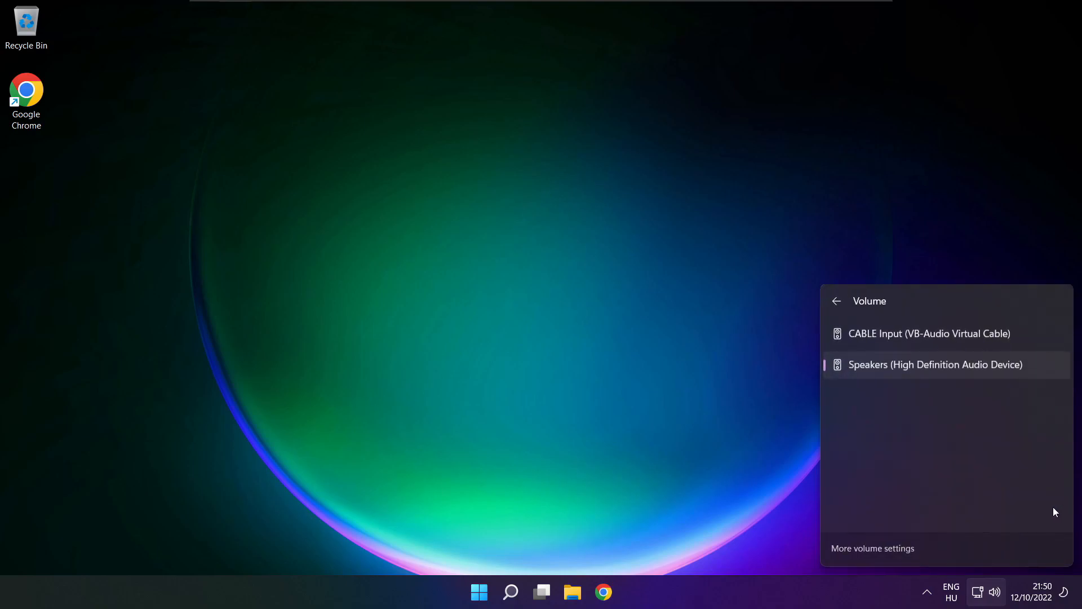
mouse_move(878, 555)
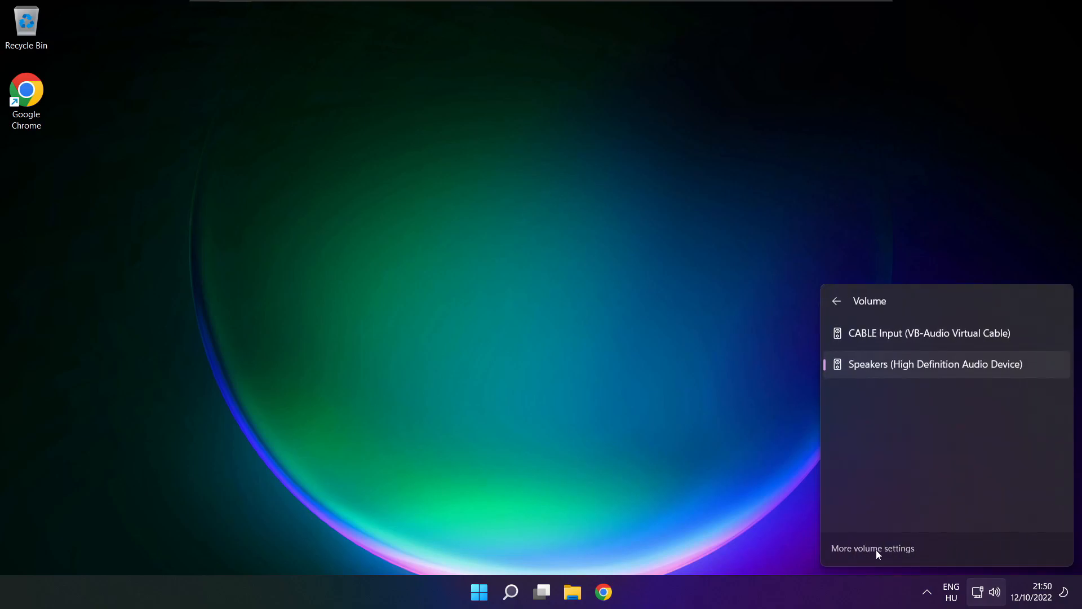
click(872, 548)
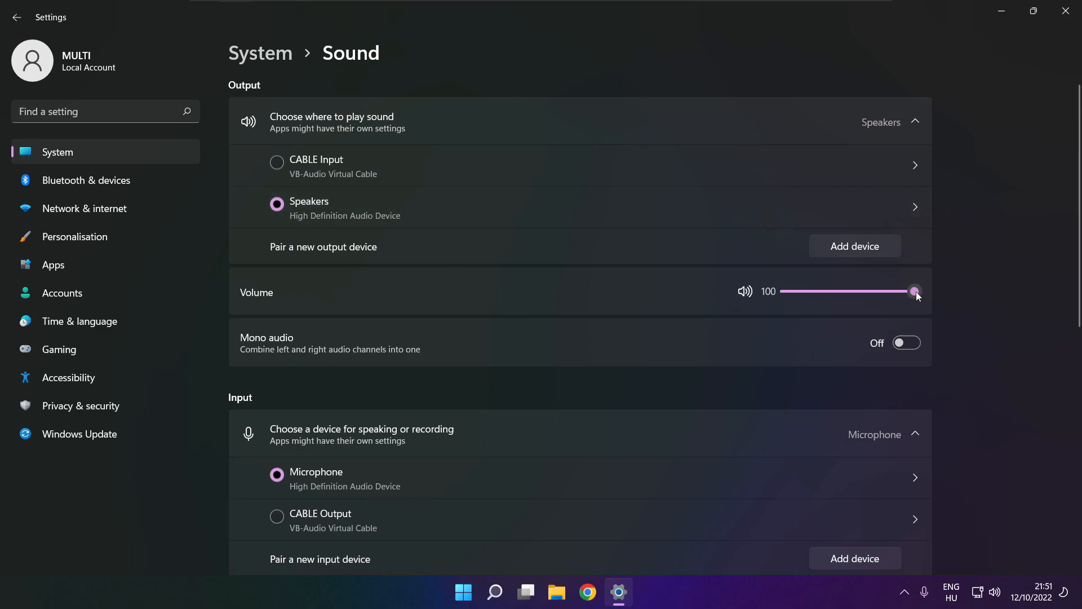
mouse_move(347, 300)
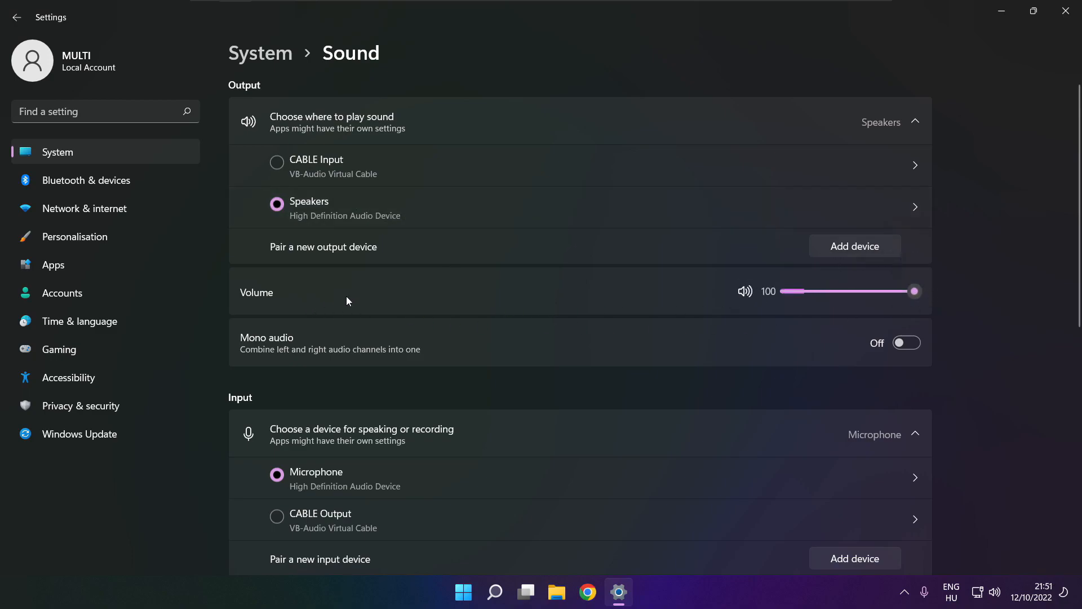
mouse_move(1007, 296)
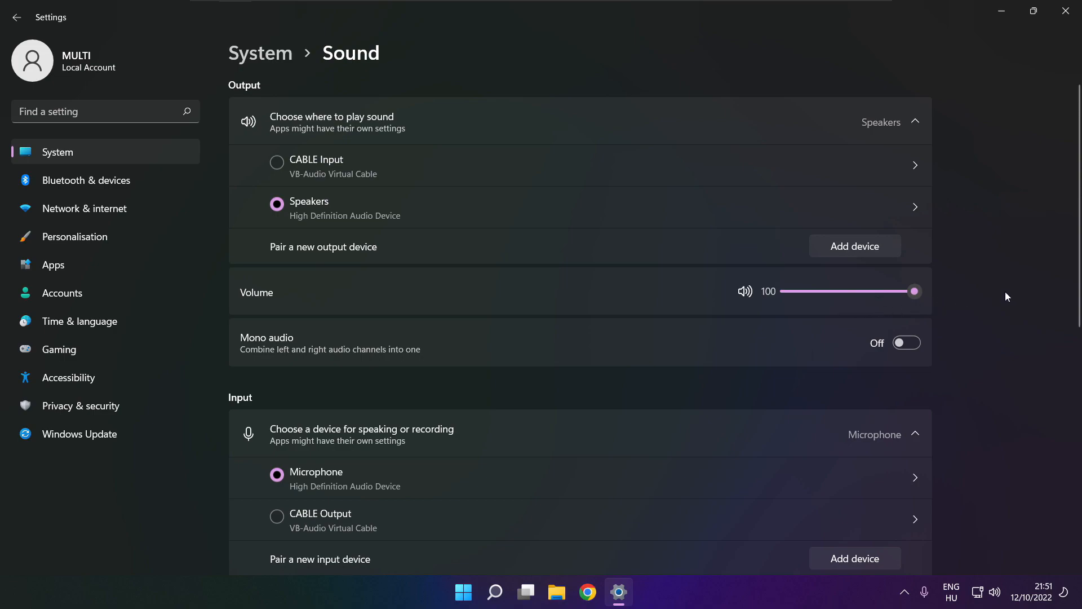
Step: Launch the classic Sound dialog from More sound settings under Advanced
scroll(down, 3)
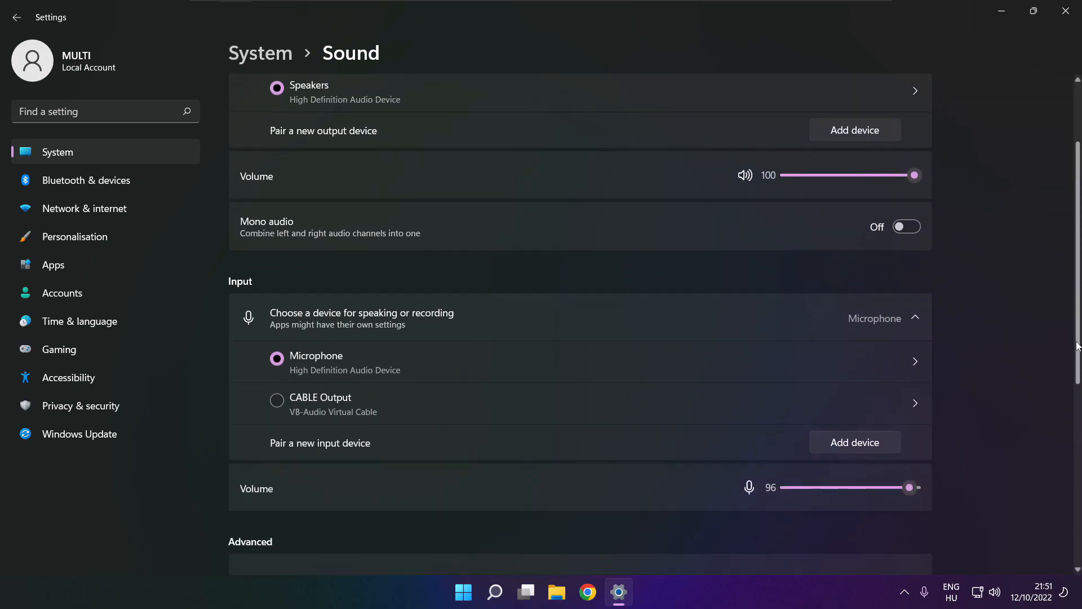
scroll(down, 3)
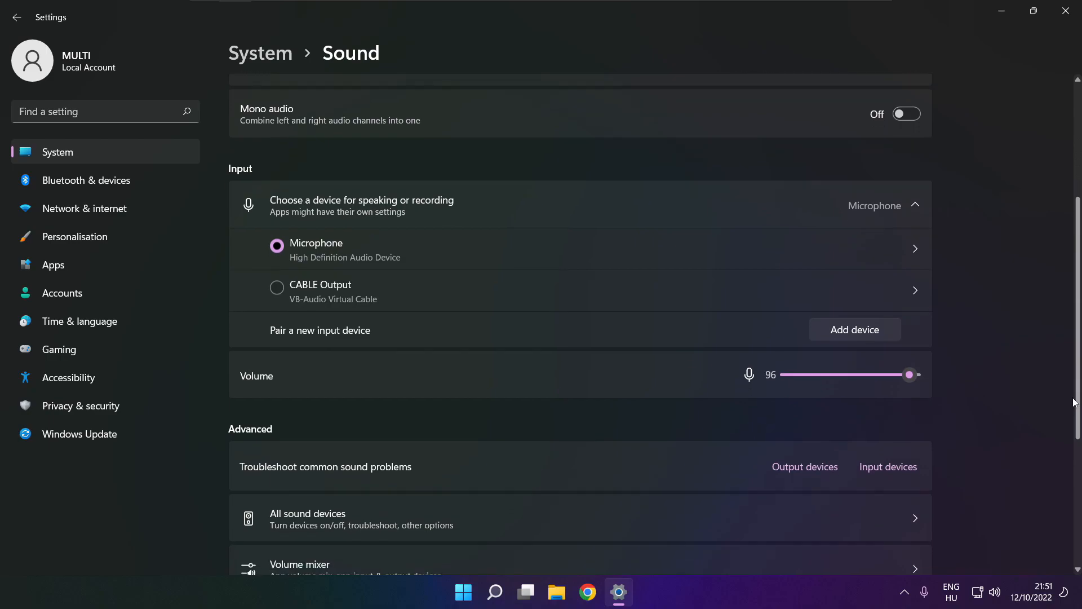
scroll(down, 3)
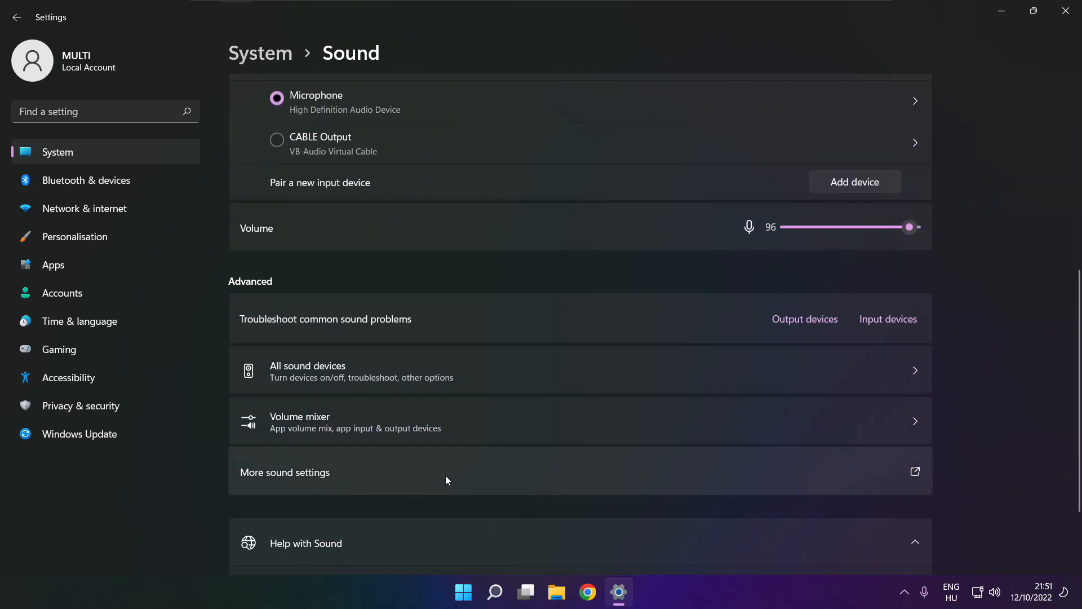
click(284, 473)
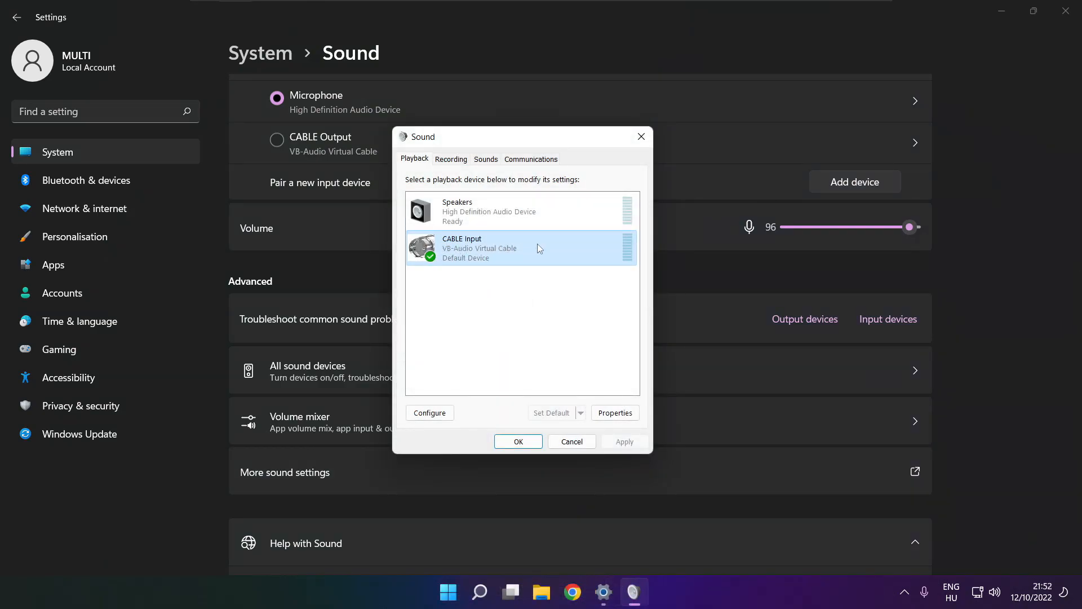
Step: Disable the CABLE Input virtual device in the Playback tab and select Speakers
right_click(521, 247)
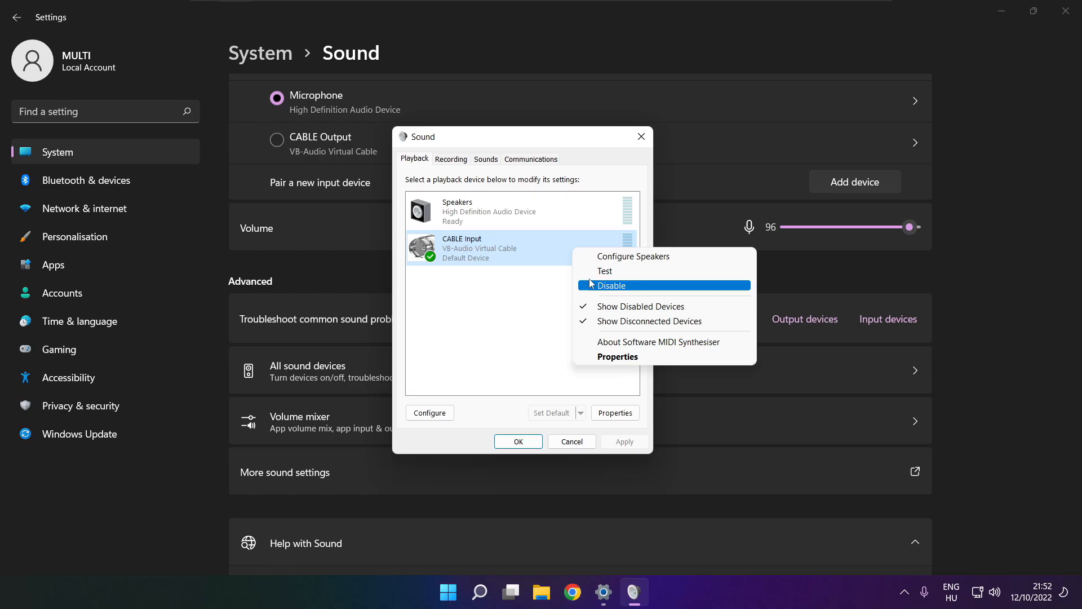
click(611, 285)
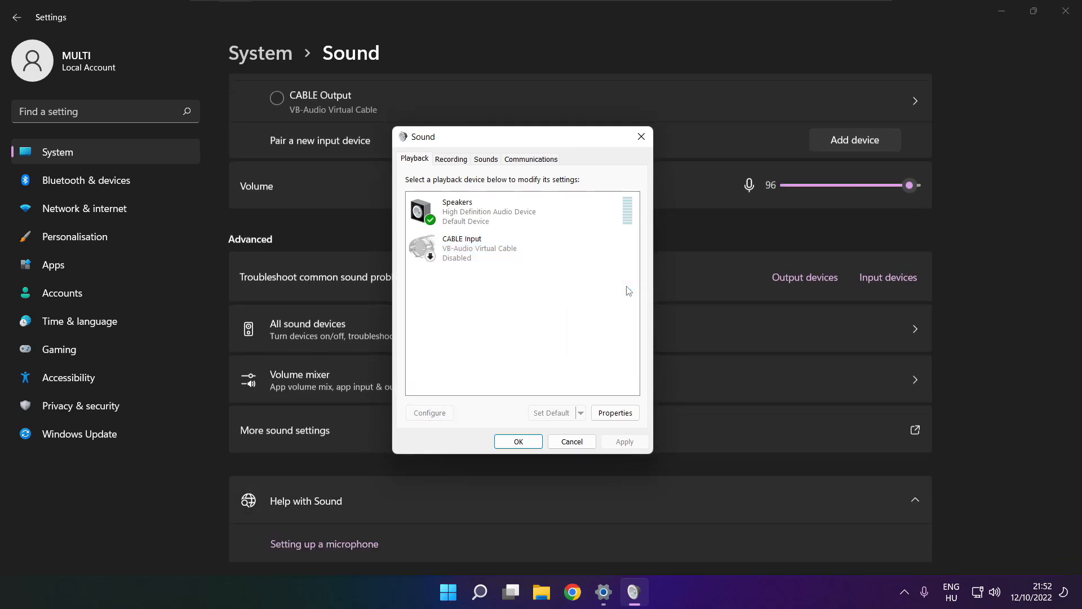
click(522, 210)
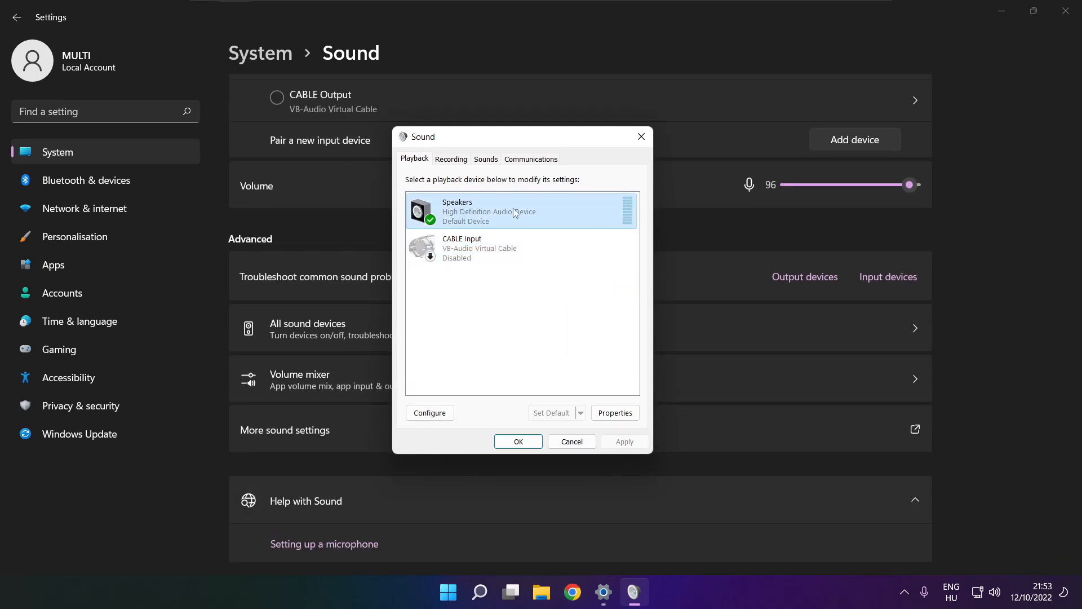
Step: Make Speakers the default playback device and start its Speaker Setup wizard
right_click(514, 210)
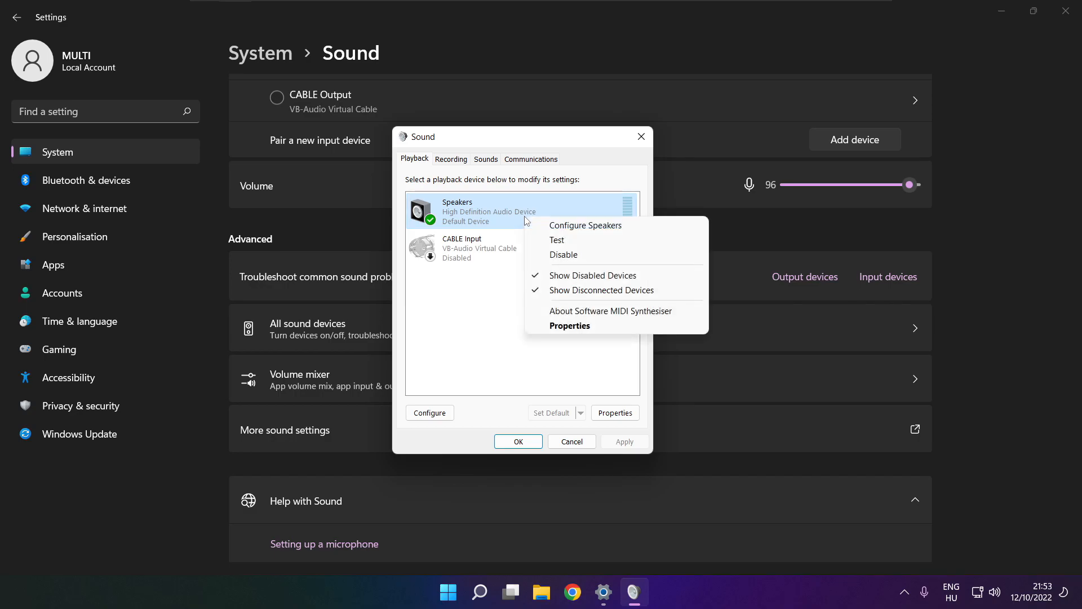
click(598, 230)
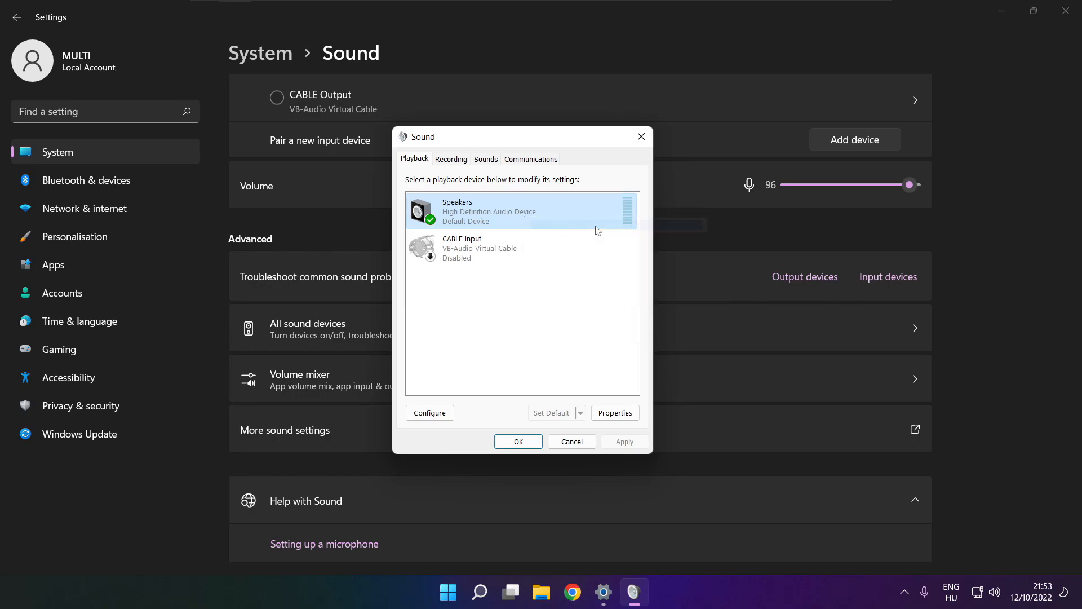
click(429, 412)
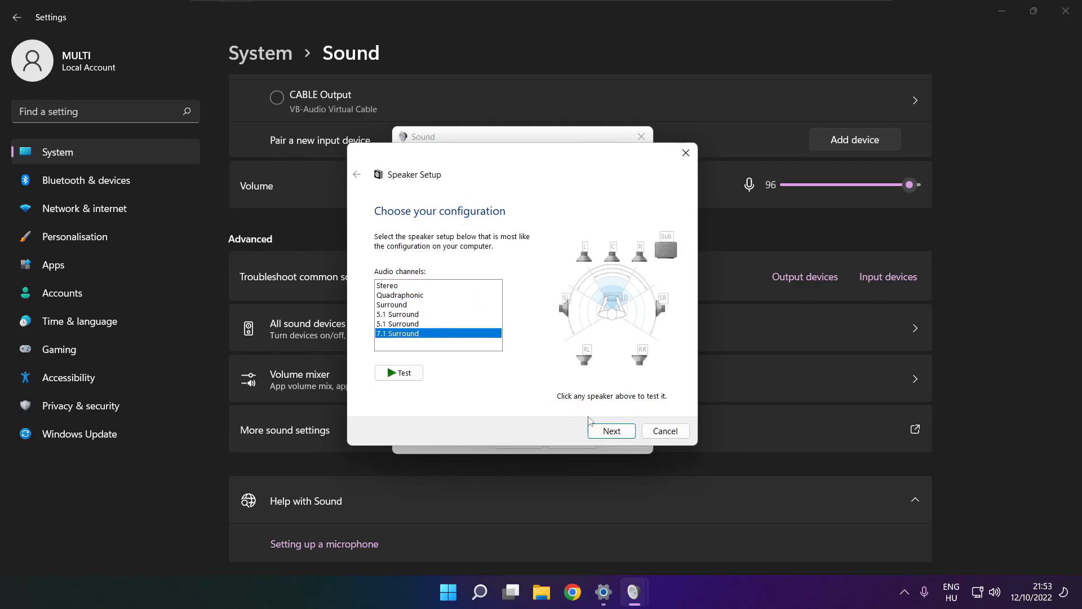
Step: Complete Speaker Setup as 7.1 Surround with all optional speakers included
click(610, 430)
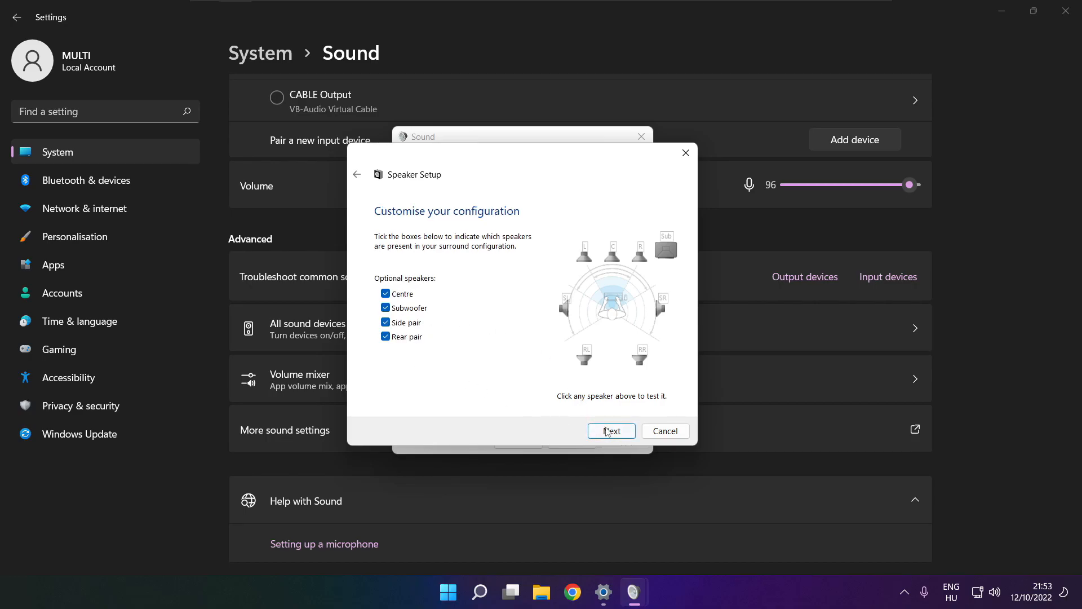
click(610, 431)
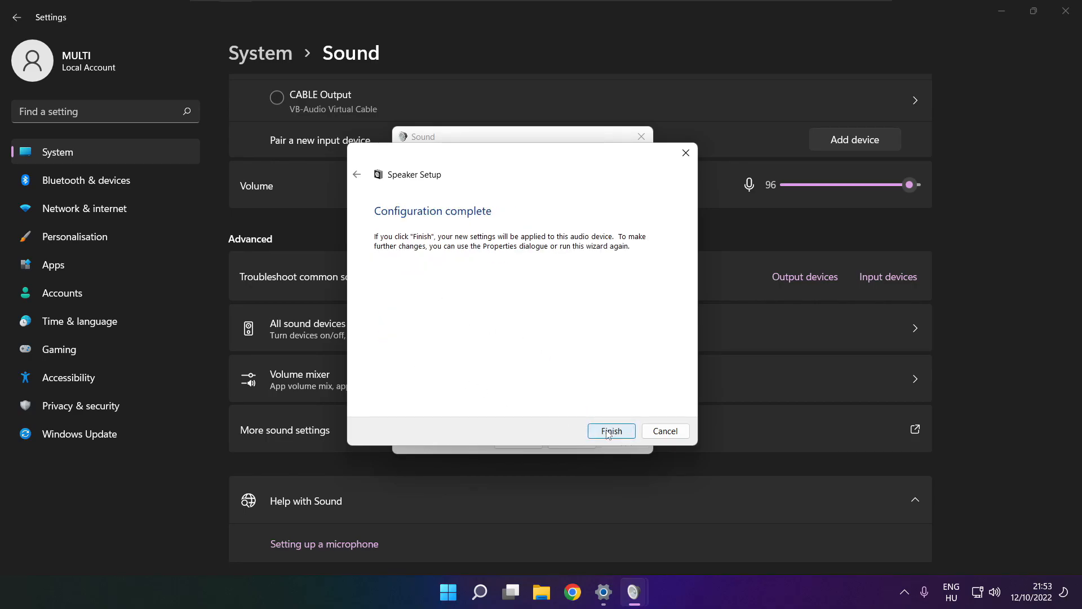
click(610, 431)
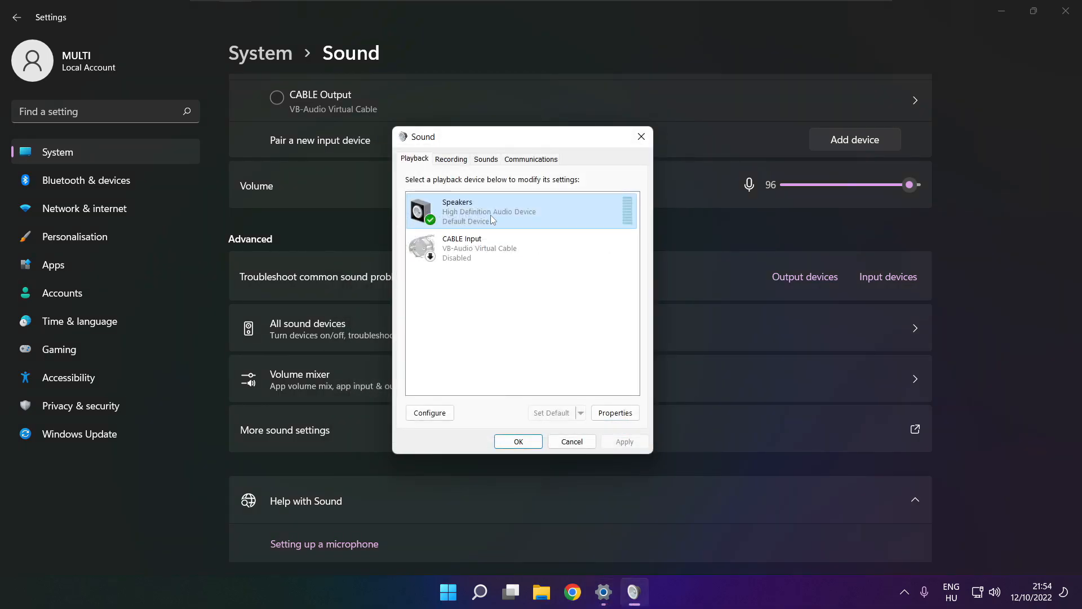
Step: Disable all enhancements in Speakers Properties and apply the change
click(614, 413)
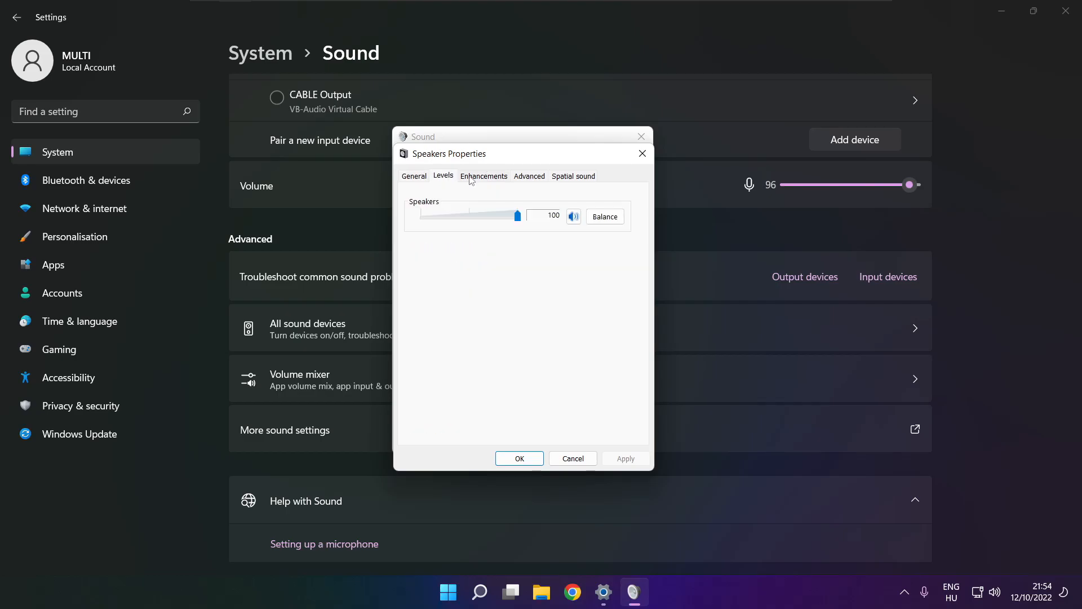
click(484, 176)
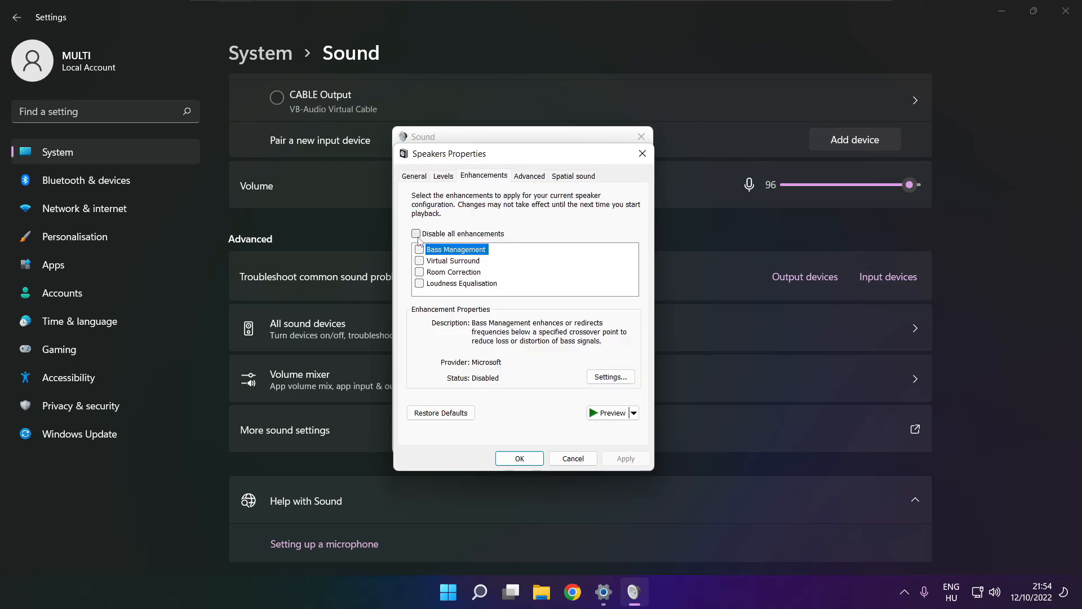
click(416, 233)
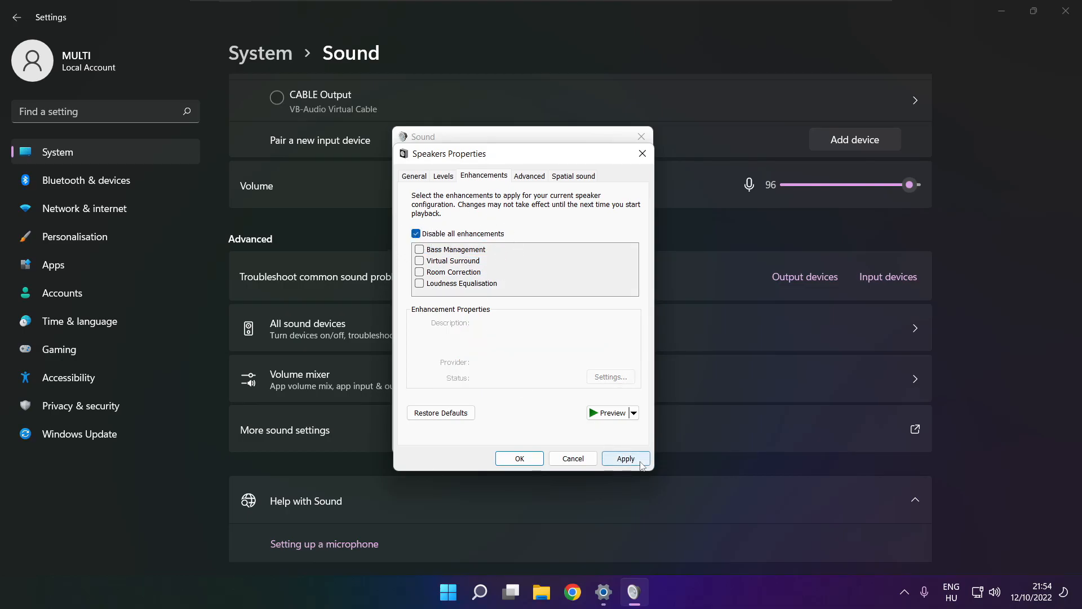
click(625, 459)
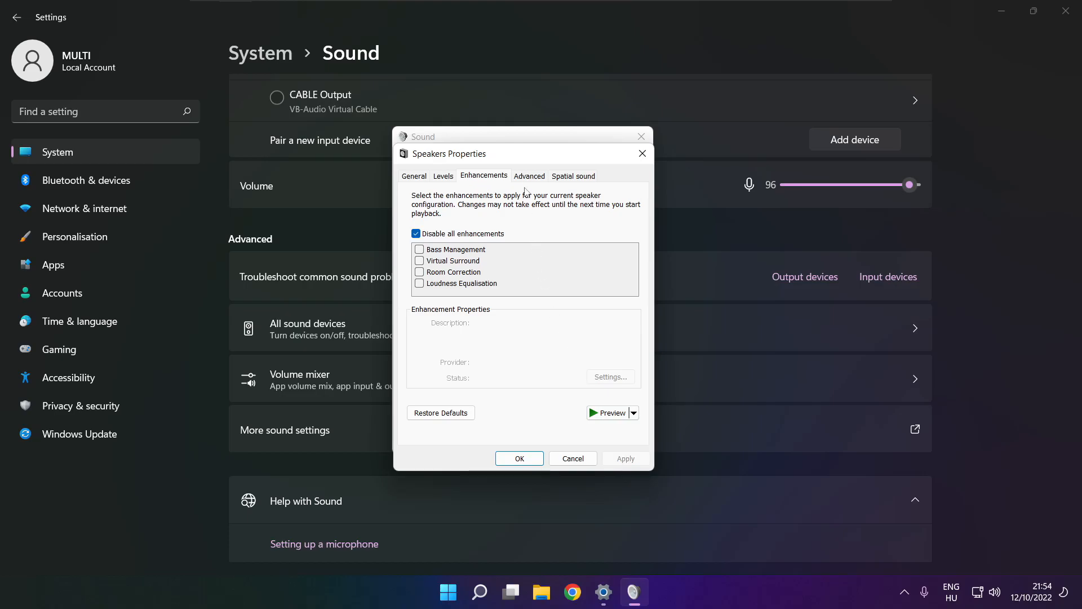
Step: Keep the default format at 16 bit, 48000 Hz (DVD Quality) and confirm Speakers Properties
click(529, 175)
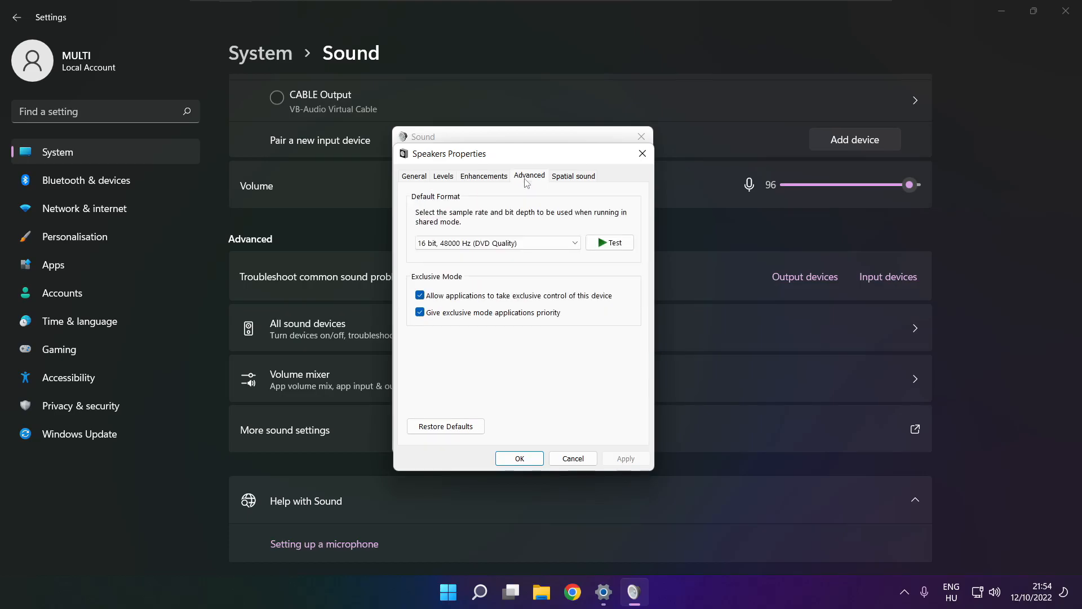
click(572, 242)
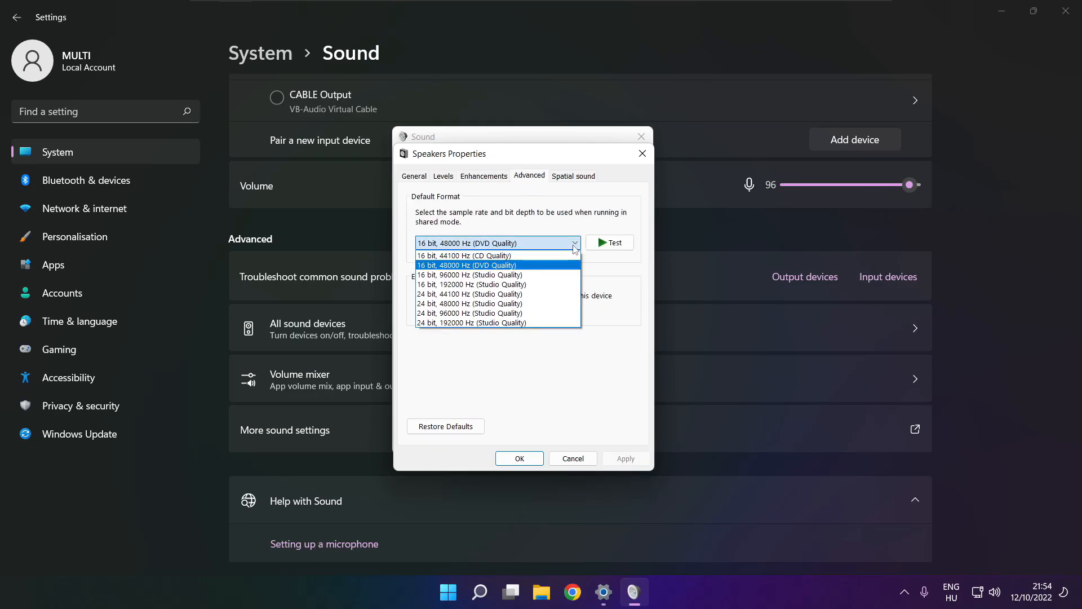
mouse_move(557, 270)
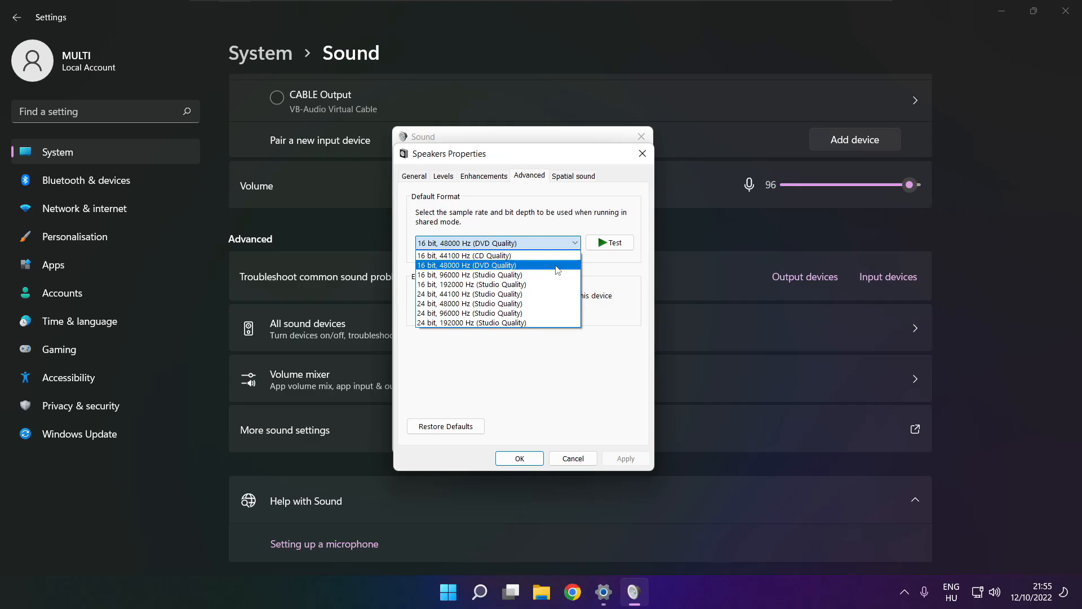
click(467, 265)
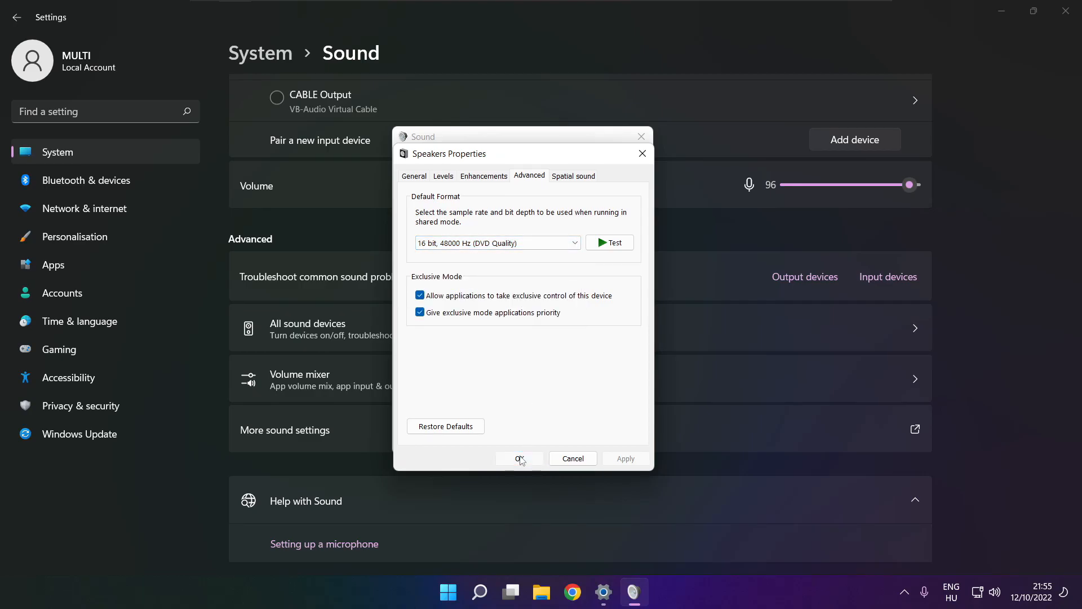
click(518, 459)
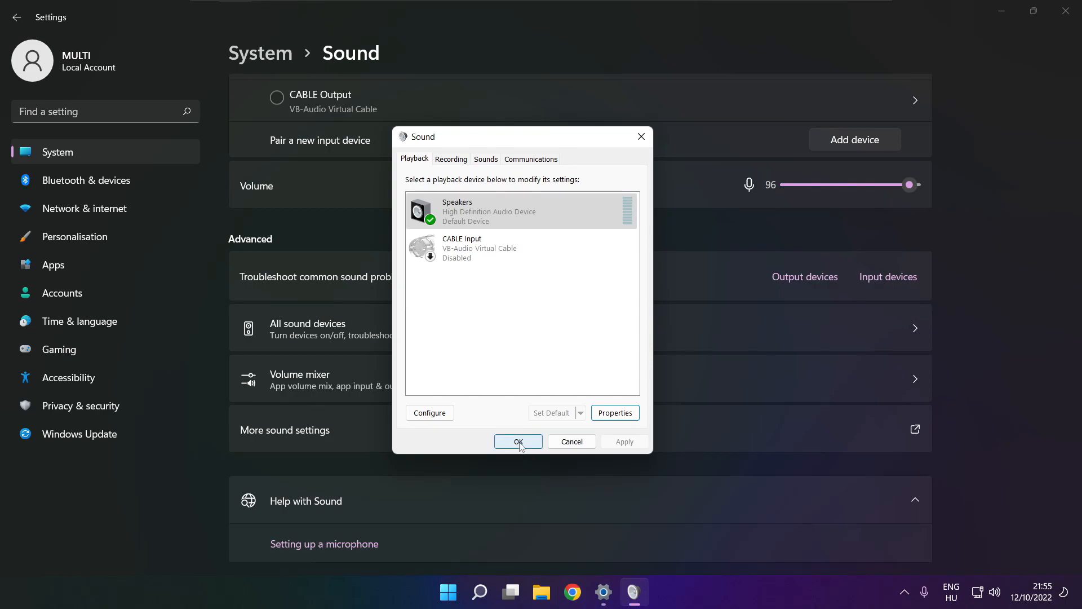
Step: Close the Sound dialog with OK and the Settings window, returning to the desktop
click(518, 442)
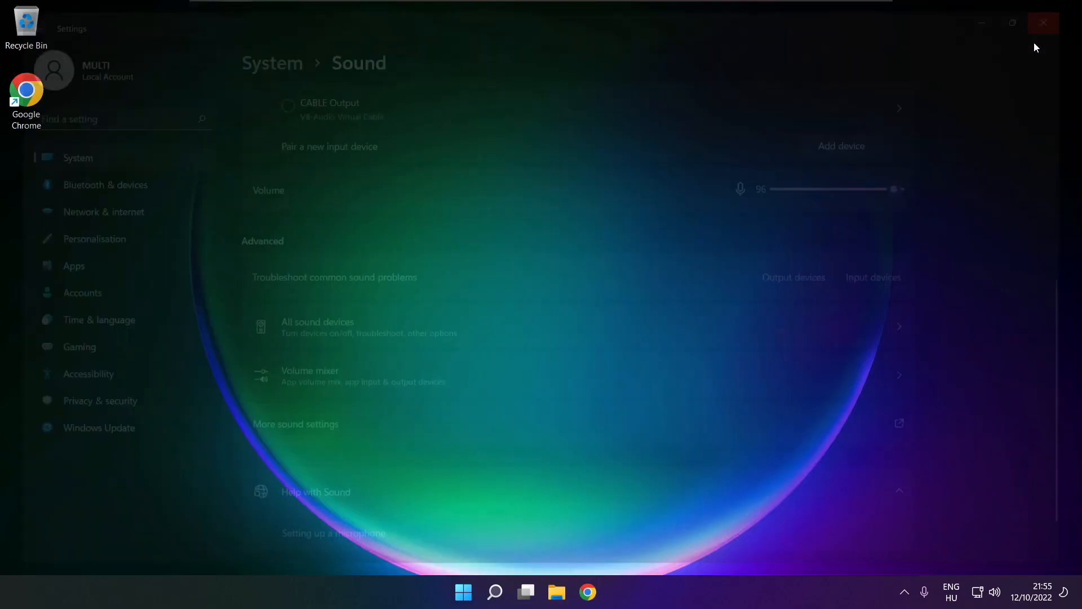
click(463, 592)
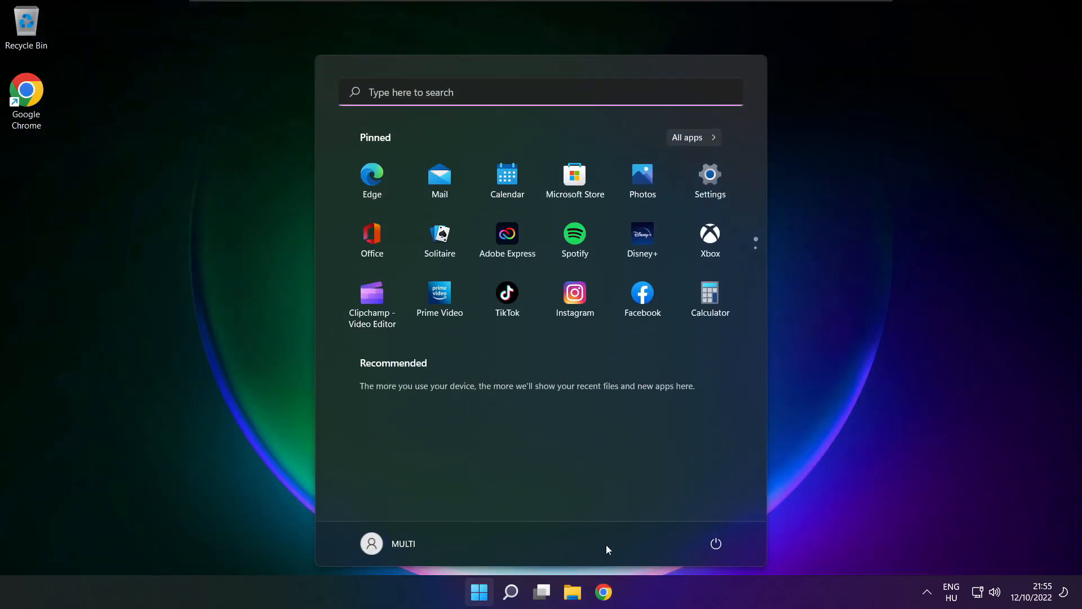
click(716, 544)
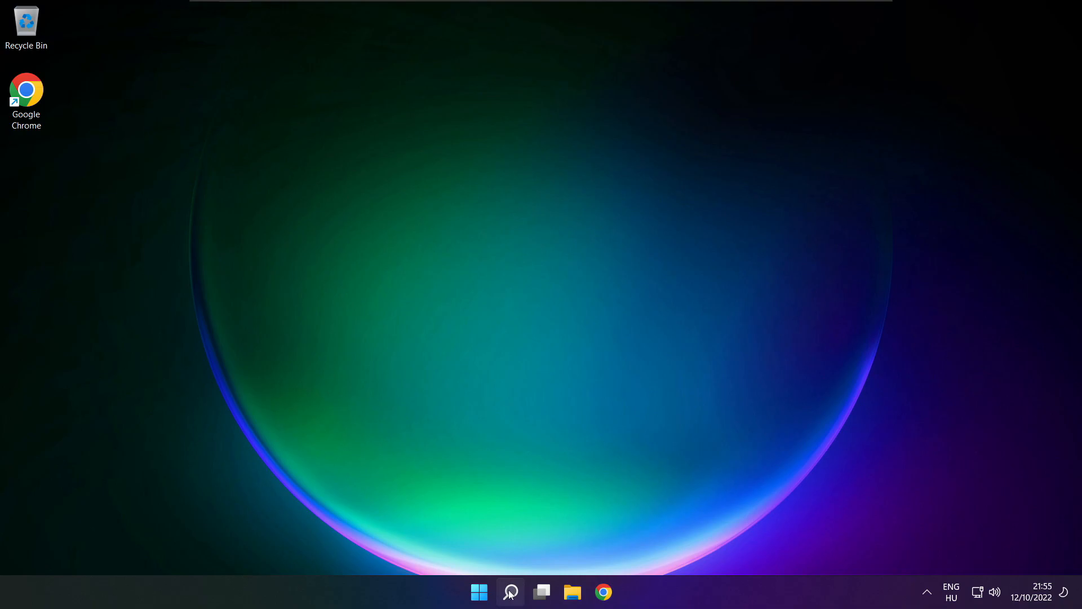
Step: Search for 'device manager' in Windows Search and launch Device Manager
click(509, 592)
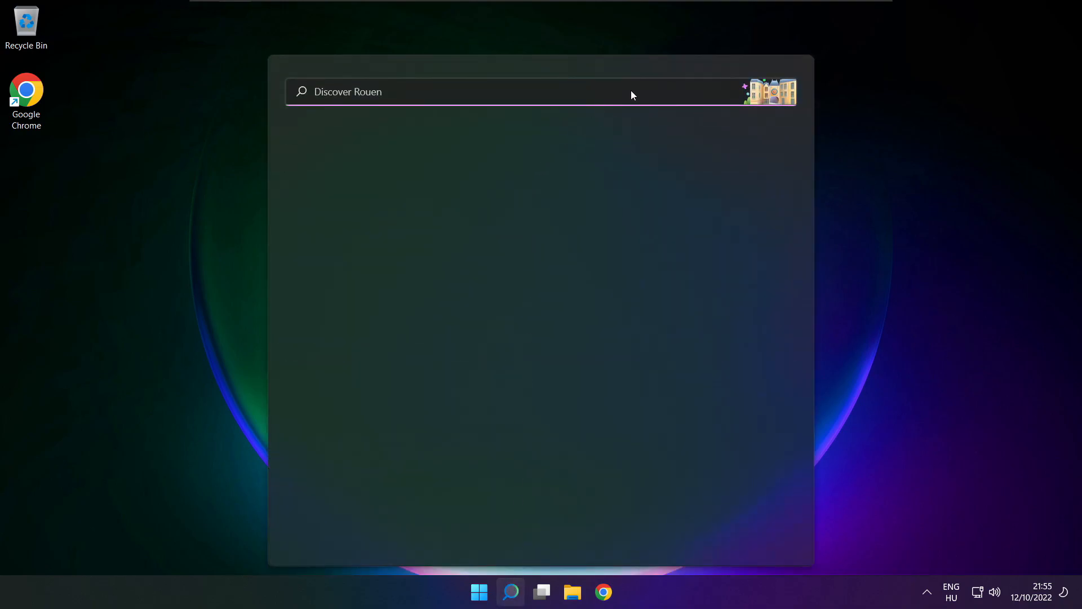
text(device Manager)
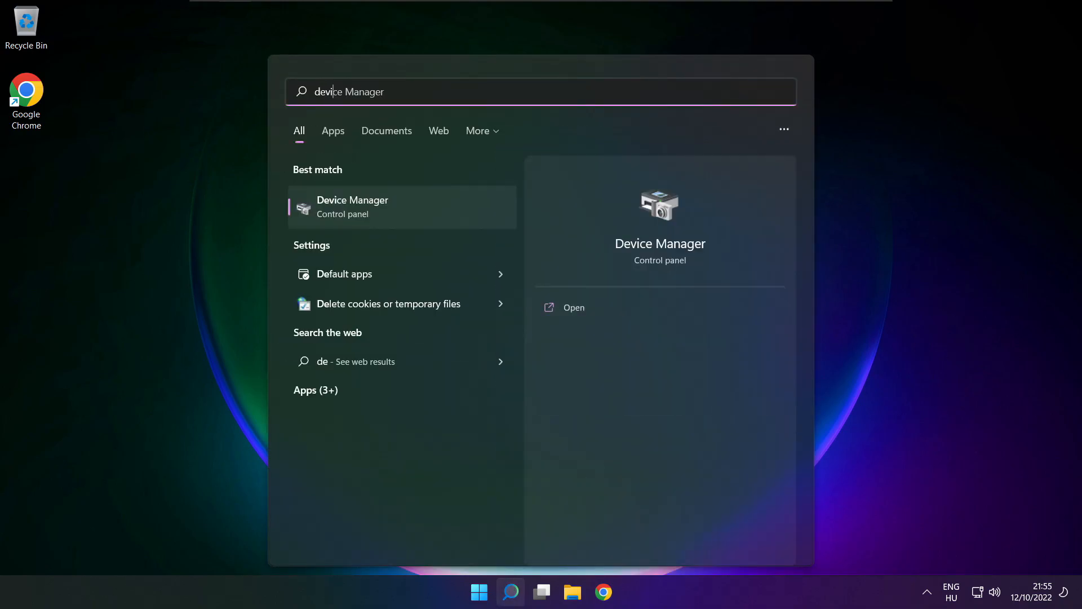
text(device manager)
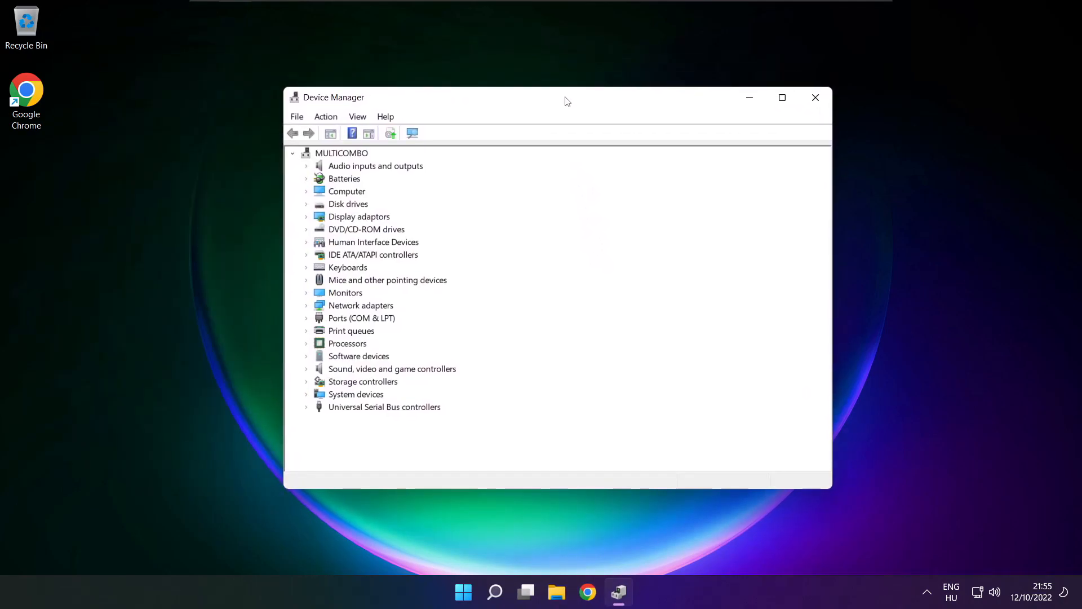
mouse_move(321, 379)
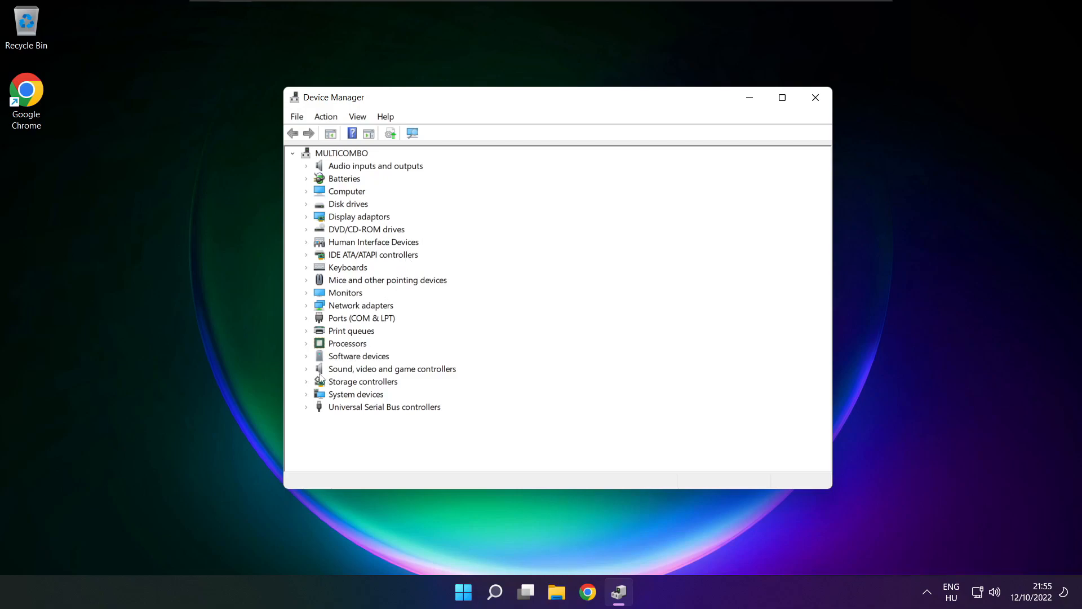
Step: Expand Sound, video and game controllers and bring up Update driver for High Definition Audio Device
click(393, 369)
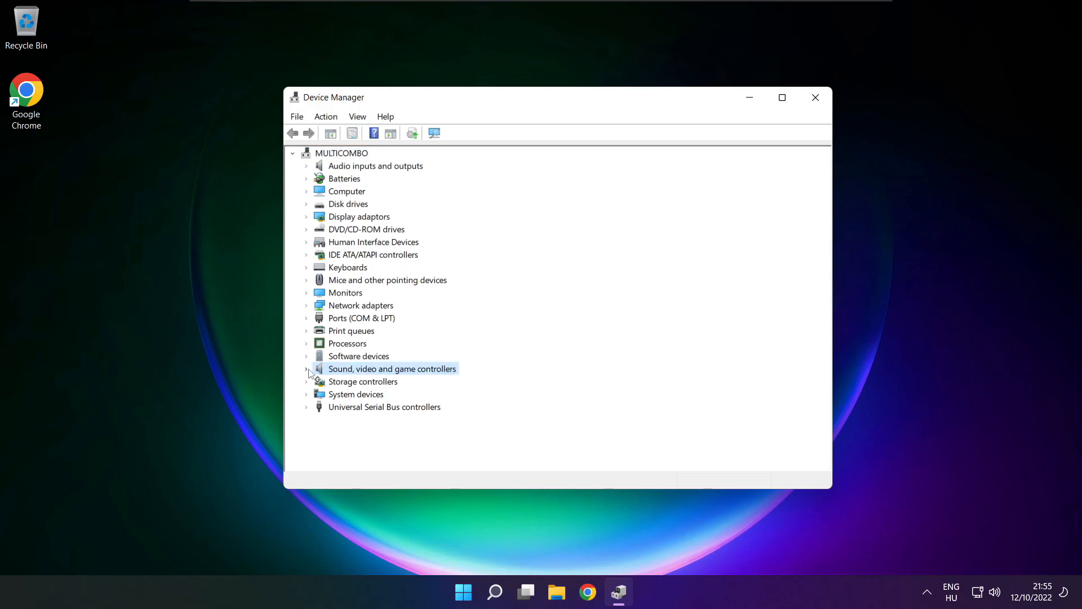
click(306, 368)
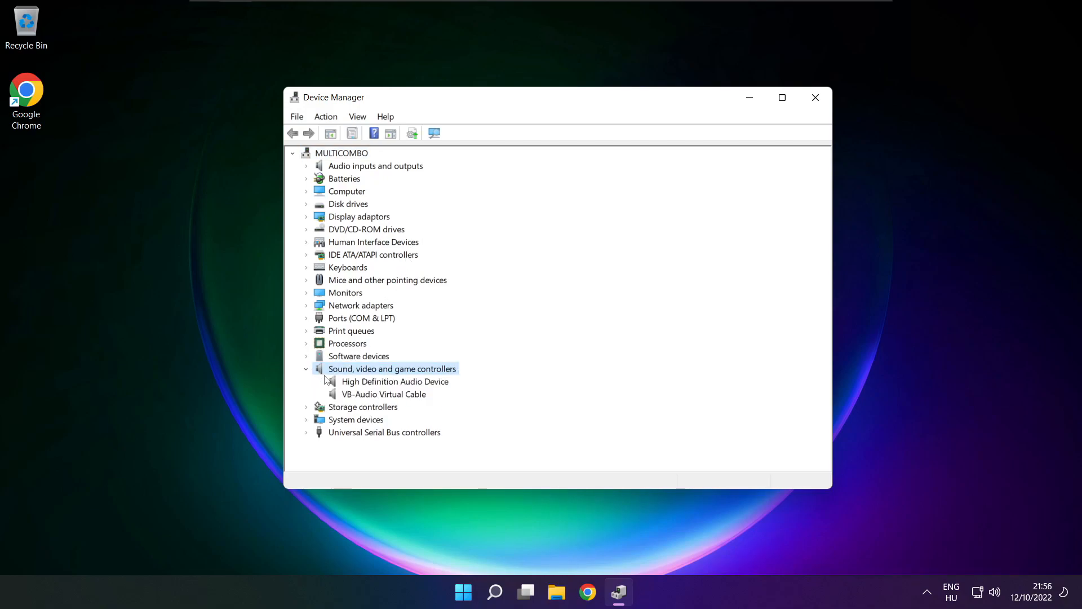
click(395, 381)
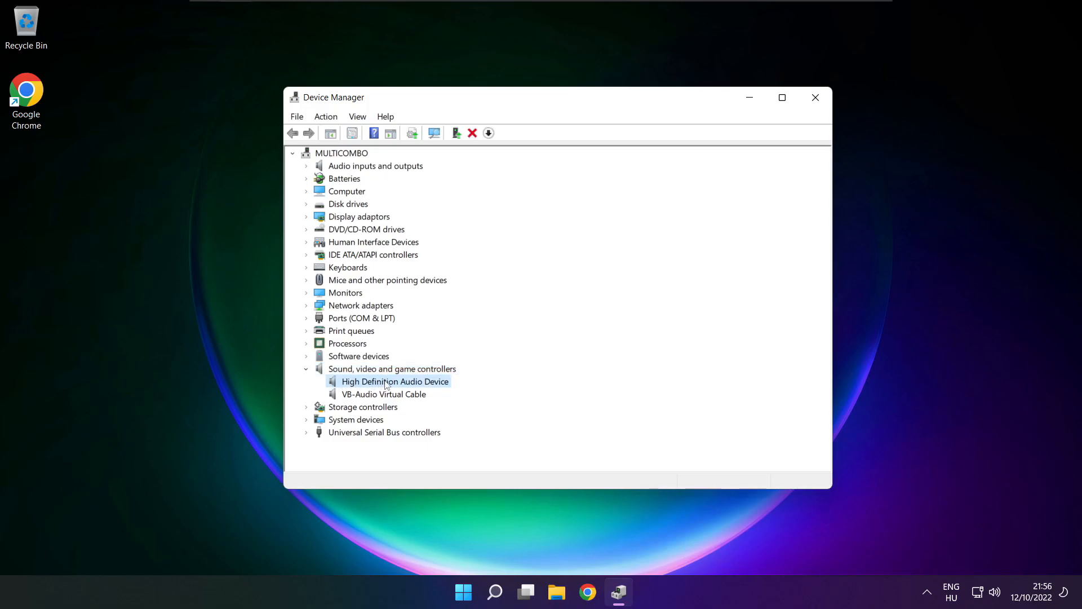
right_click(395, 382)
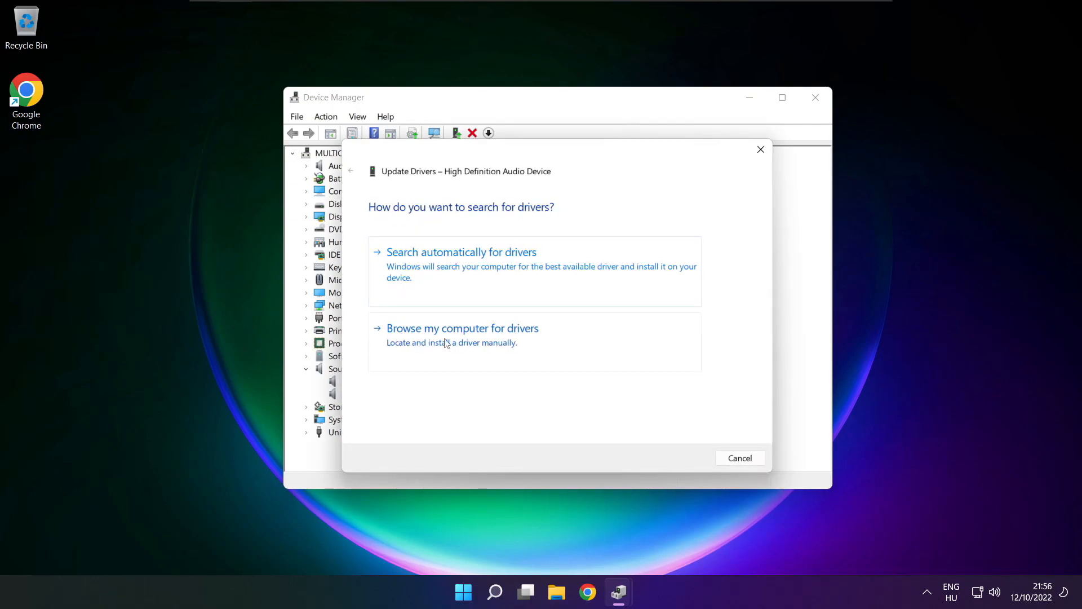
Step: Reinstall the High Definition Audio Device driver from the compatible list, confirming the warning and closing the wizard
click(462, 328)
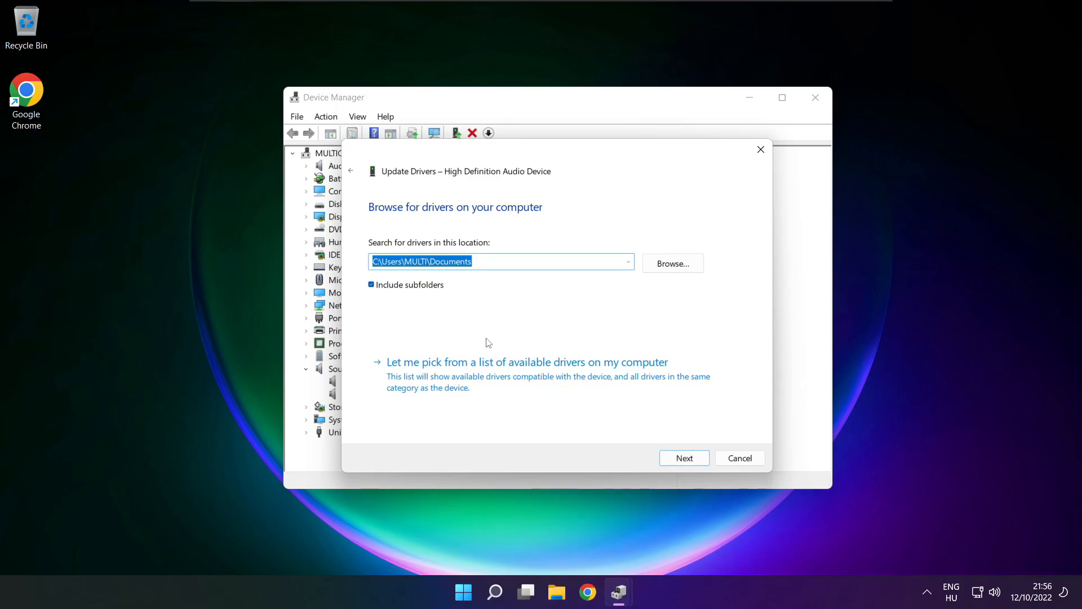
mouse_move(531, 382)
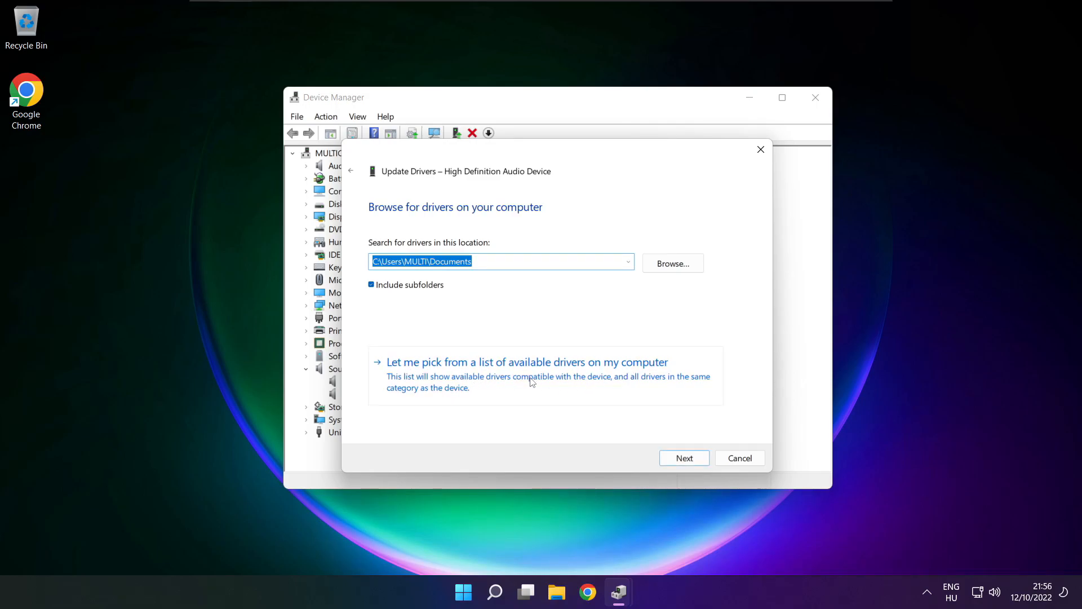
click(683, 458)
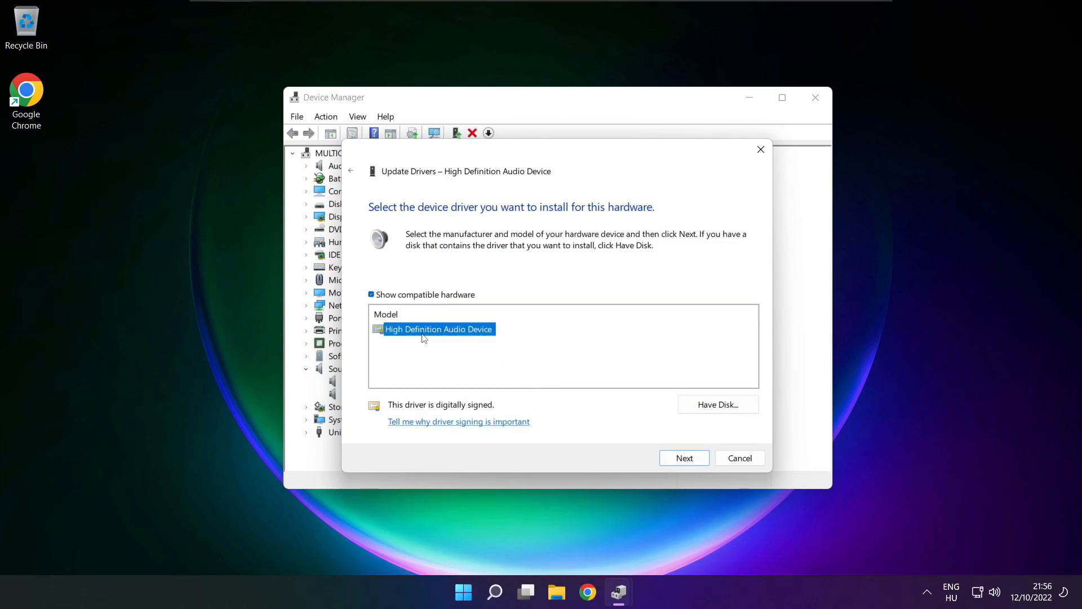
mouse_move(505, 357)
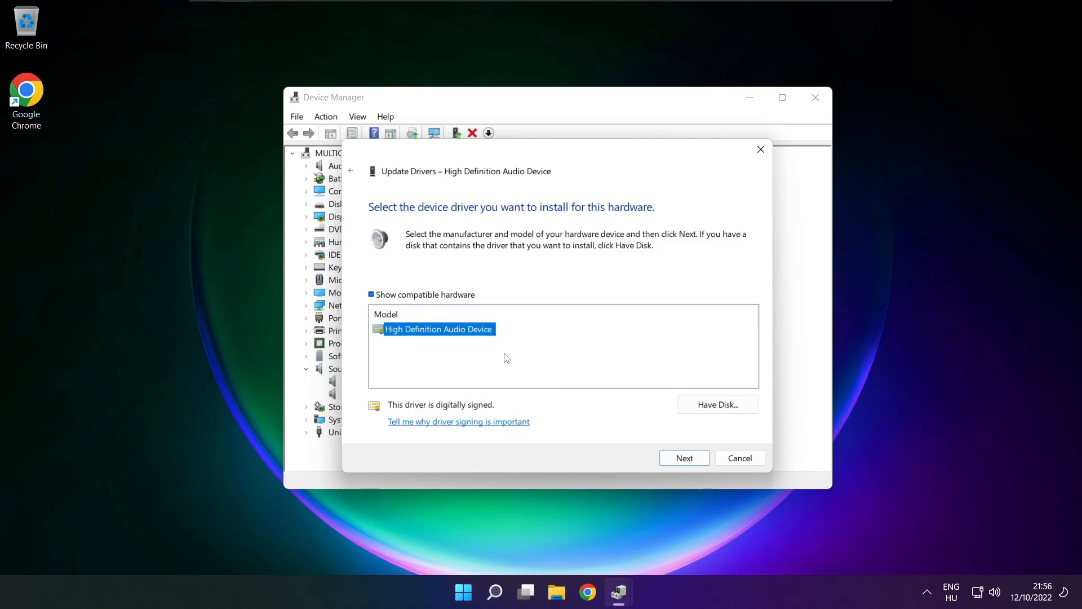
click(684, 457)
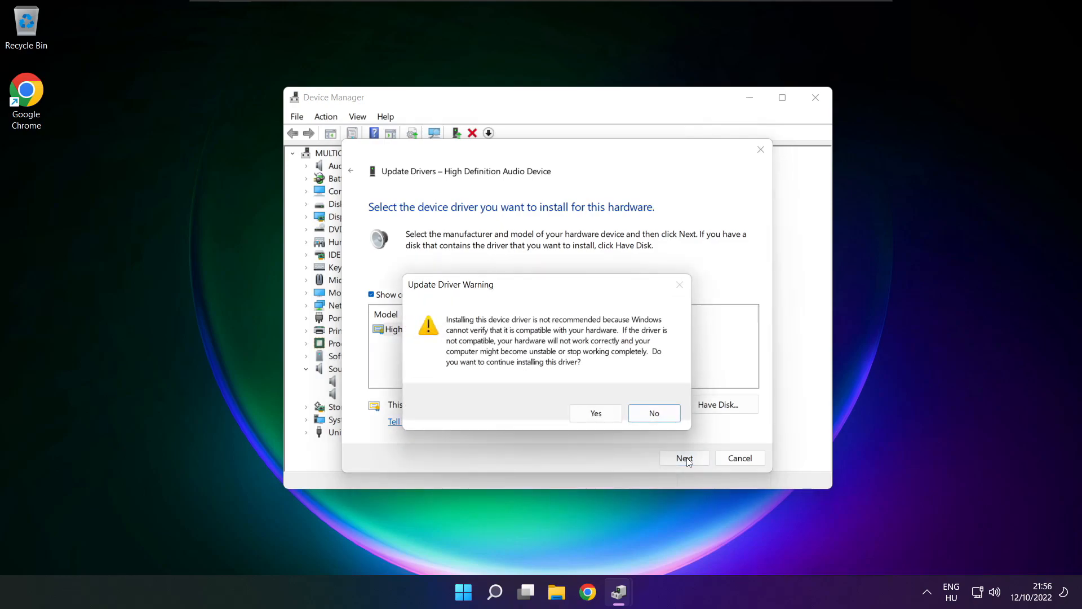
mouse_move(596, 413)
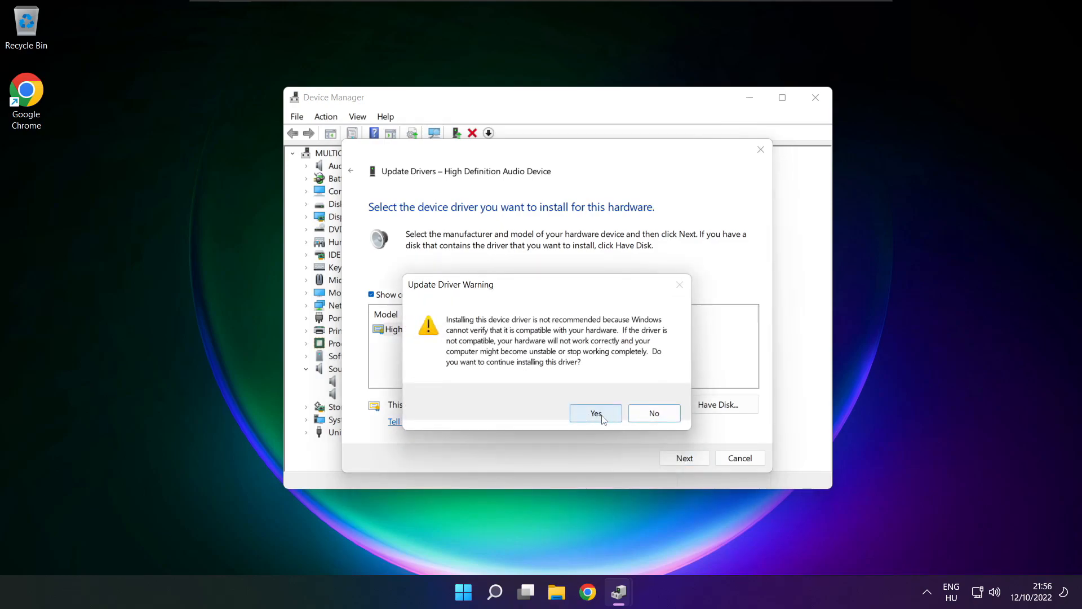
click(595, 413)
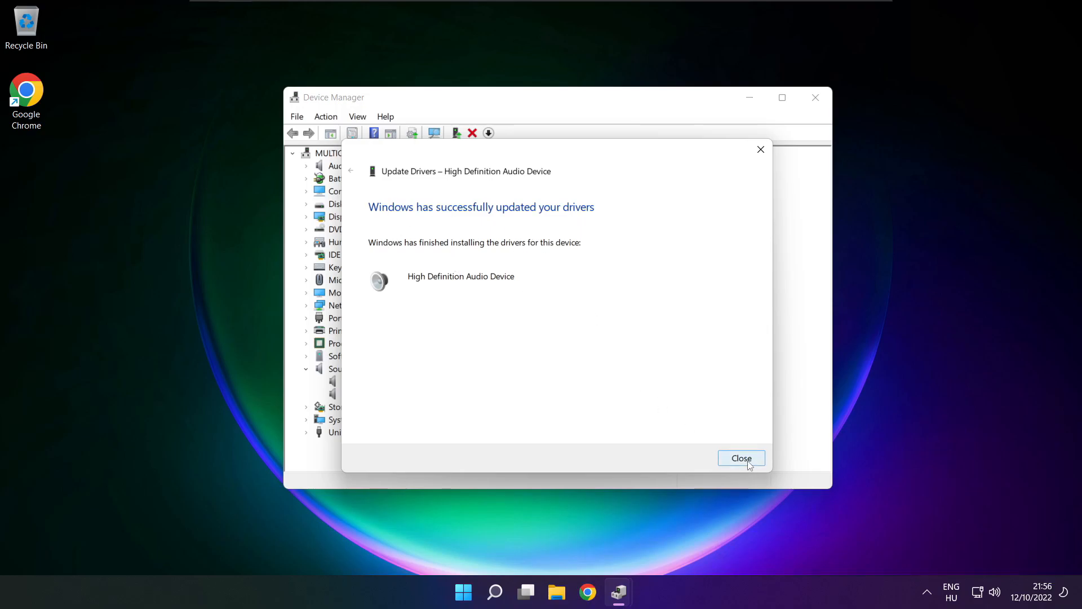
click(740, 457)
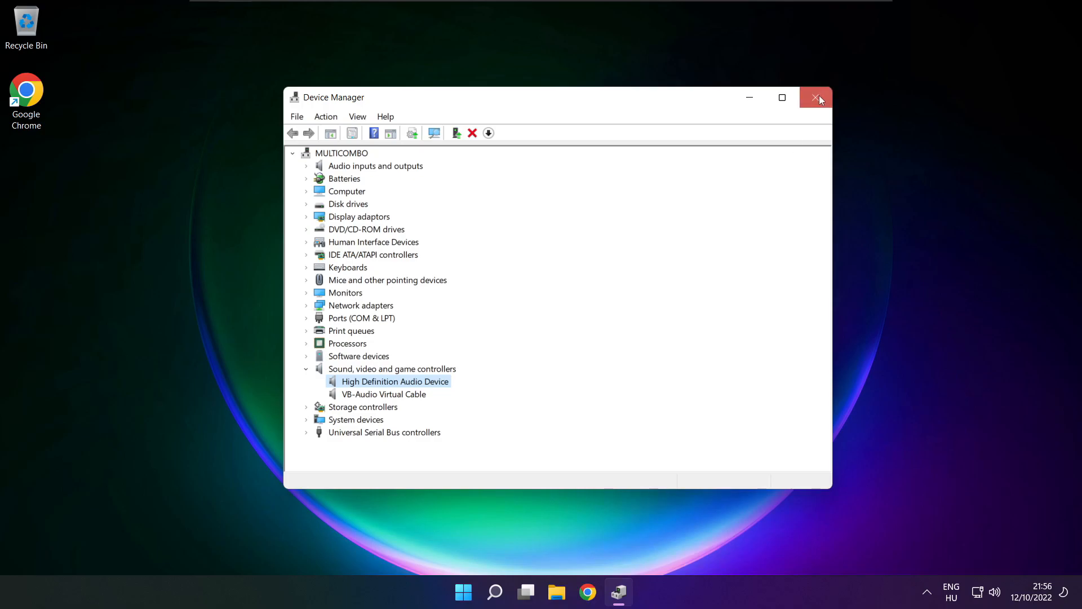
Step: Close Device Manager and dismiss the Start menu so only the desktop remains
click(816, 97)
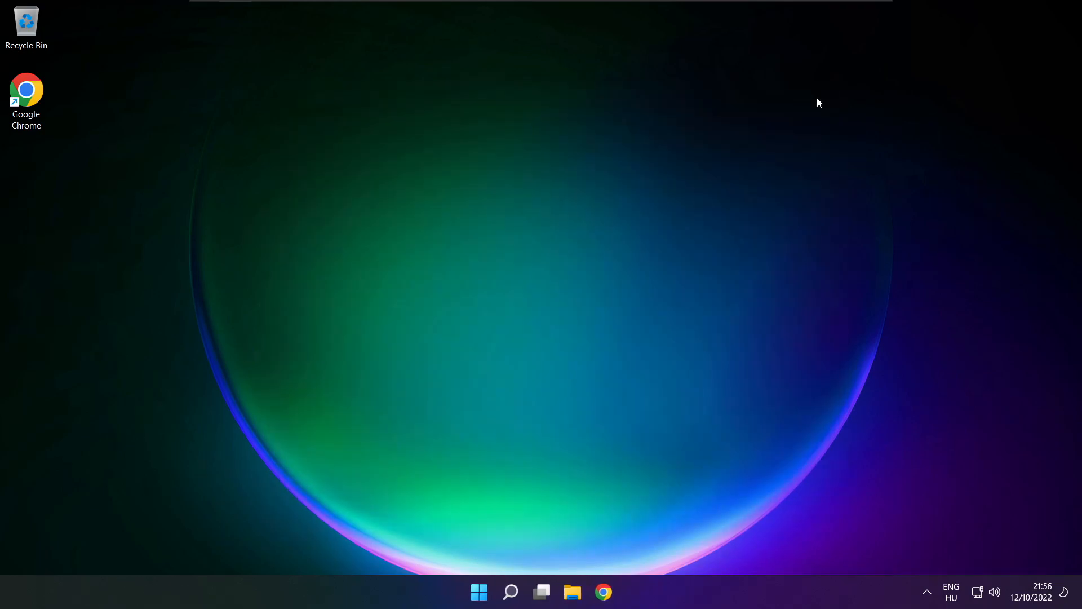
click(478, 592)
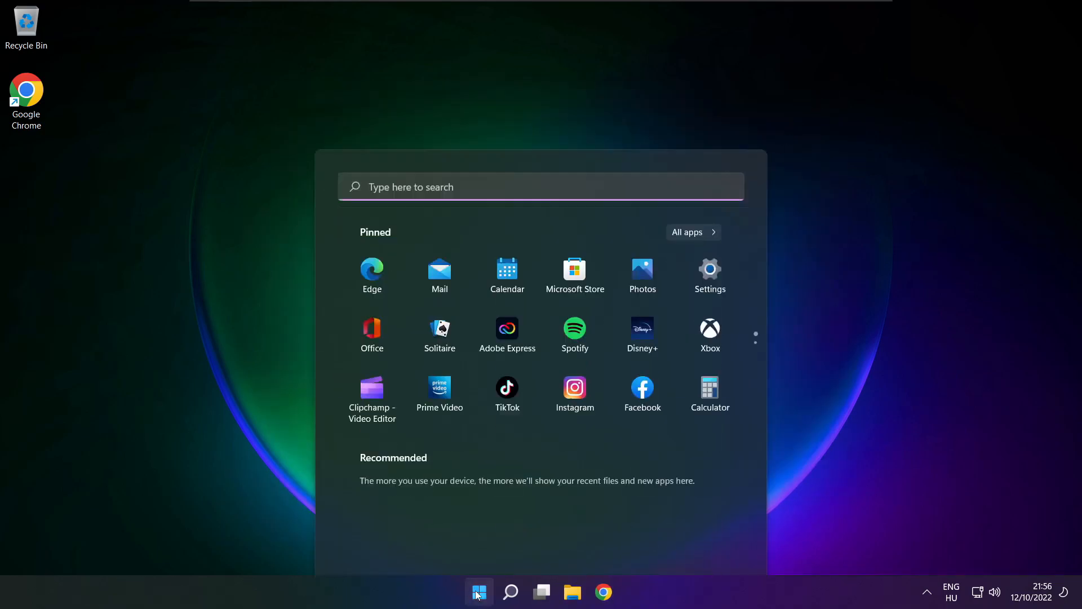
click(716, 542)
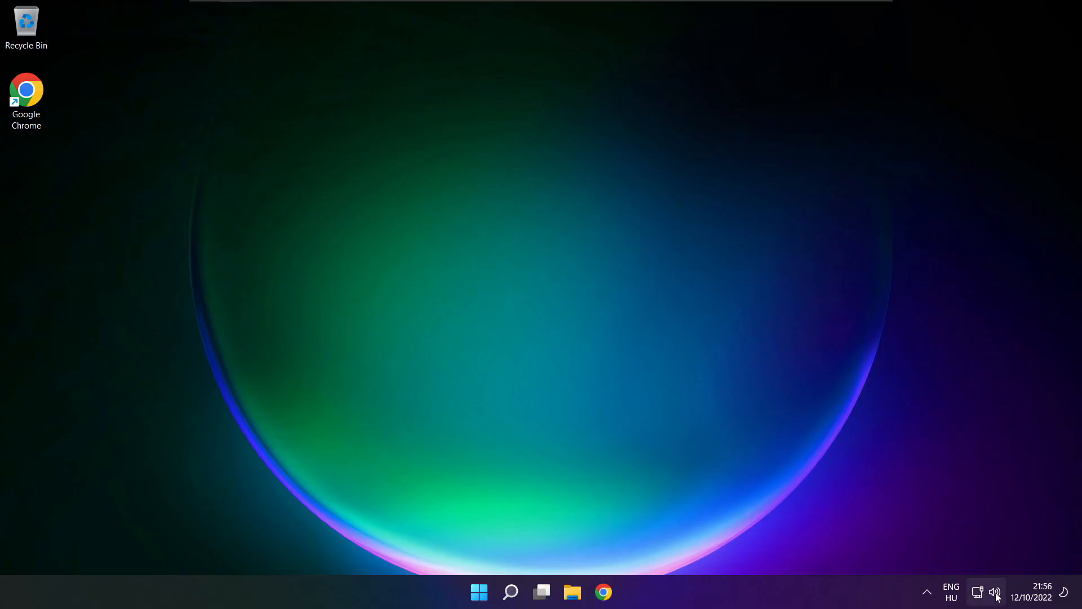
Step: Reach the Sound settings page from the taskbar speaker icon's context menu
right_click(996, 592)
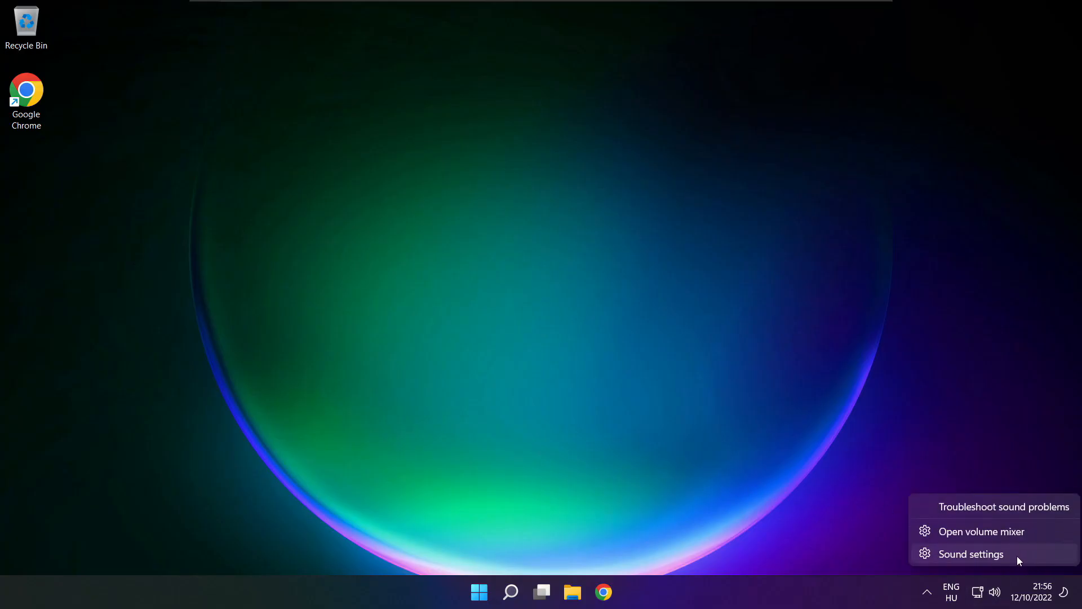
click(972, 554)
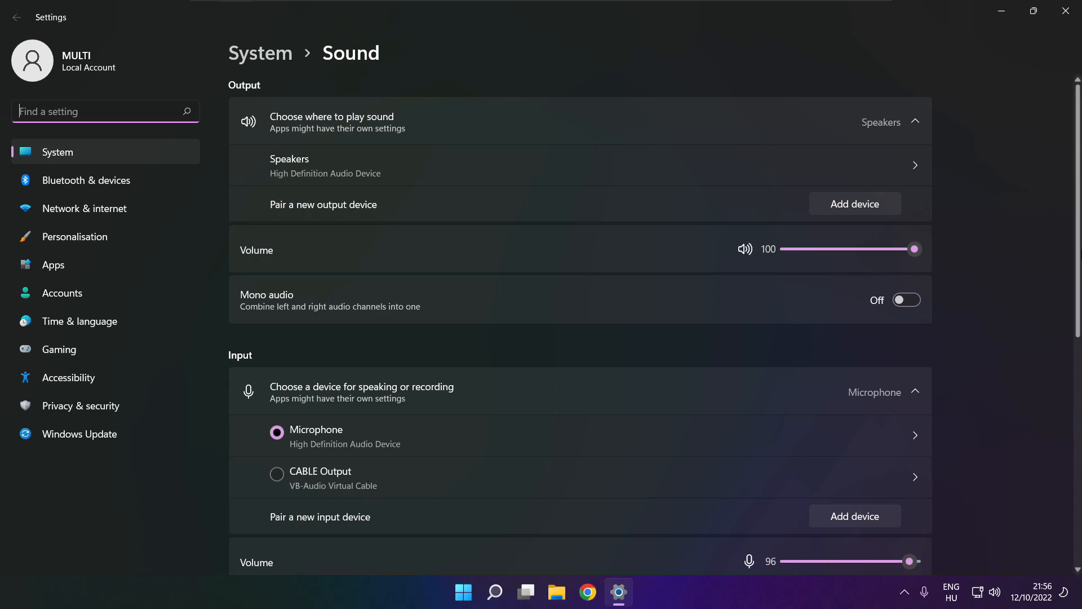
Step: Run the output devices troubleshooter under Advanced > Troubleshoot common sound problems
scroll(down, 3)
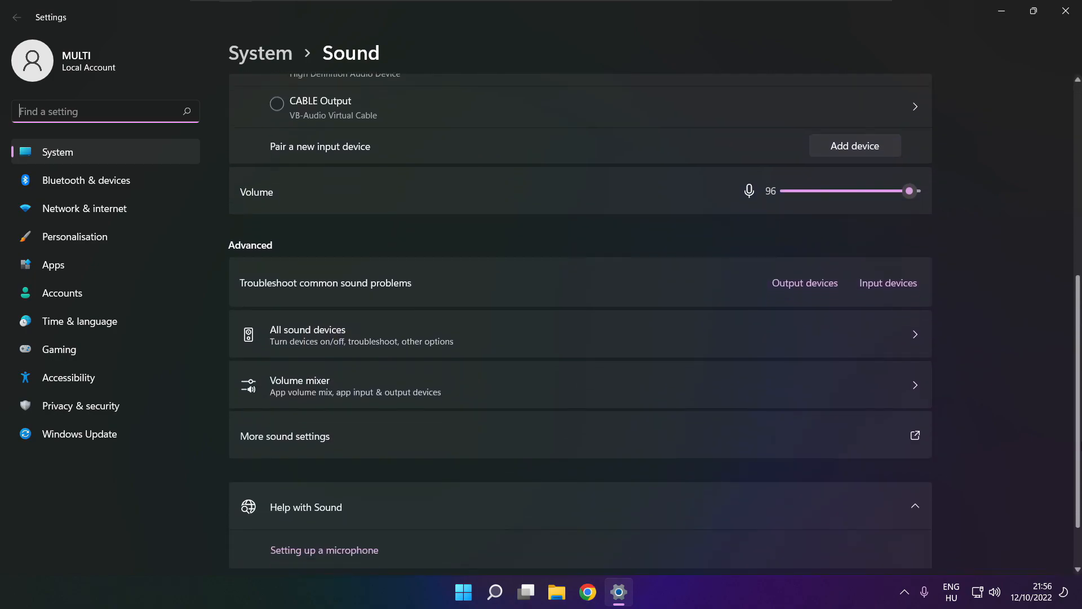
scroll(down, 3)
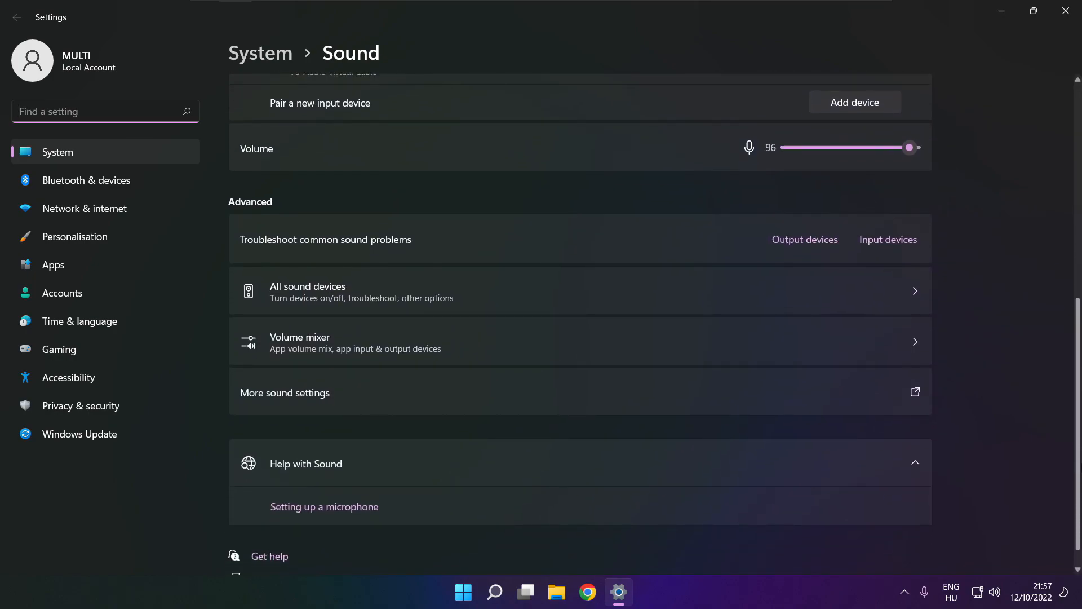
scroll(down, 3)
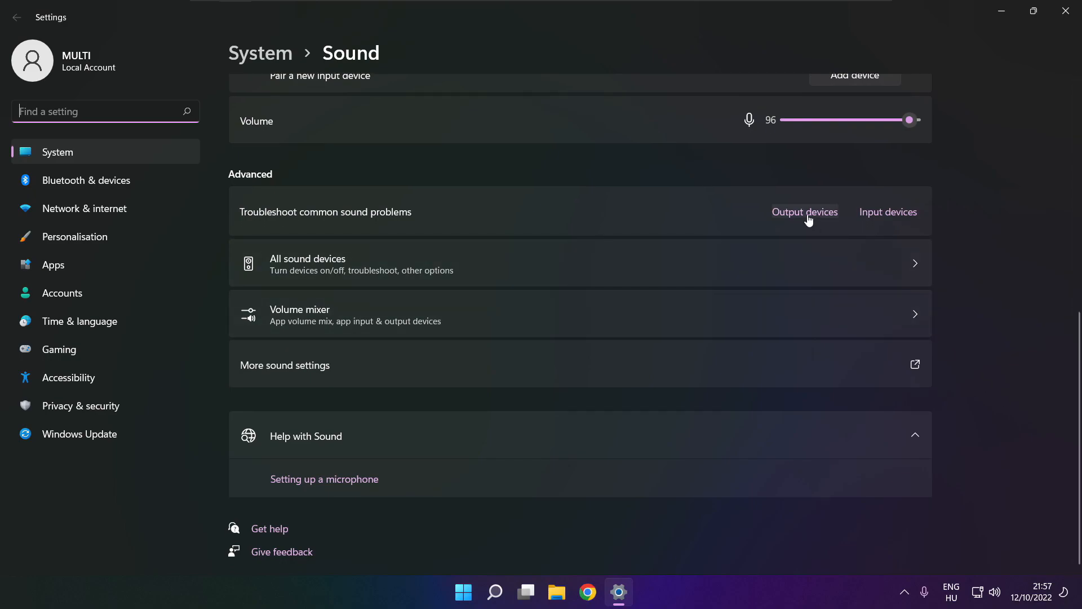
mouse_move(802, 221)
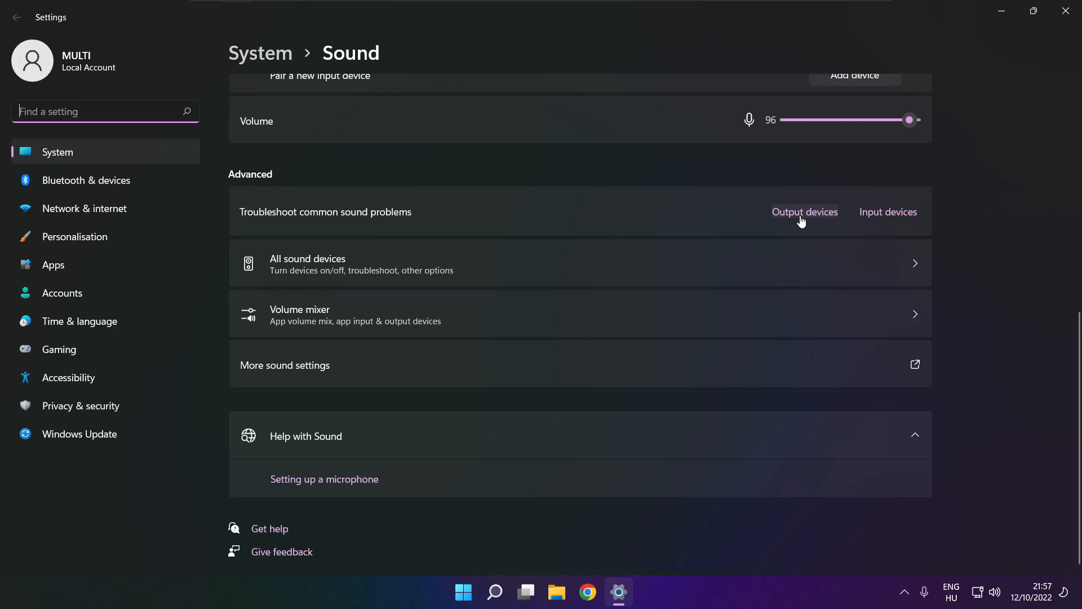
mouse_move(807, 220)
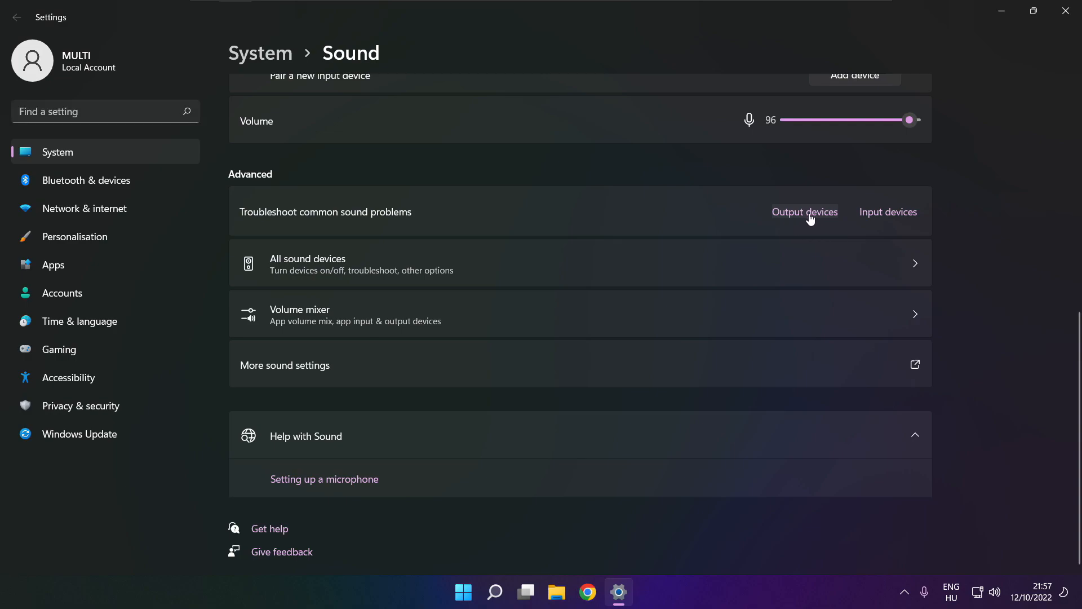
click(806, 212)
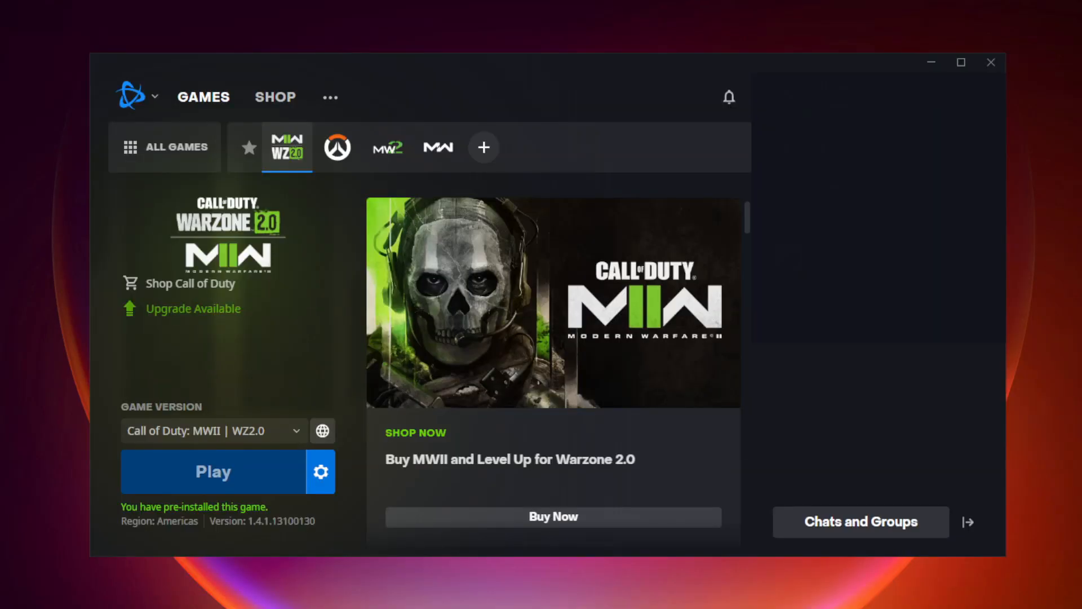
mouse_move(276, 147)
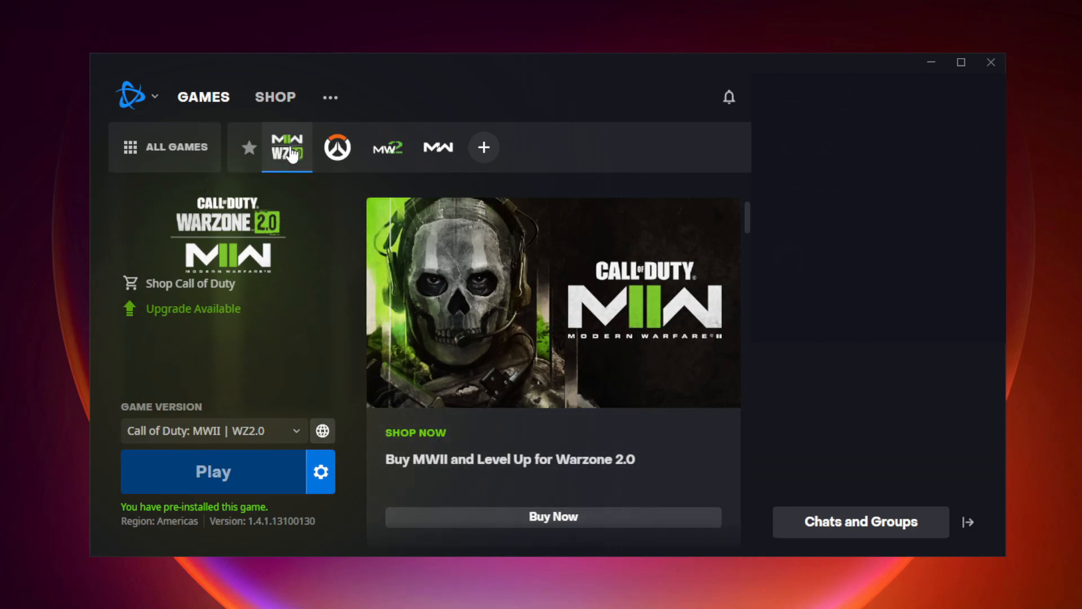
mouse_move(289, 256)
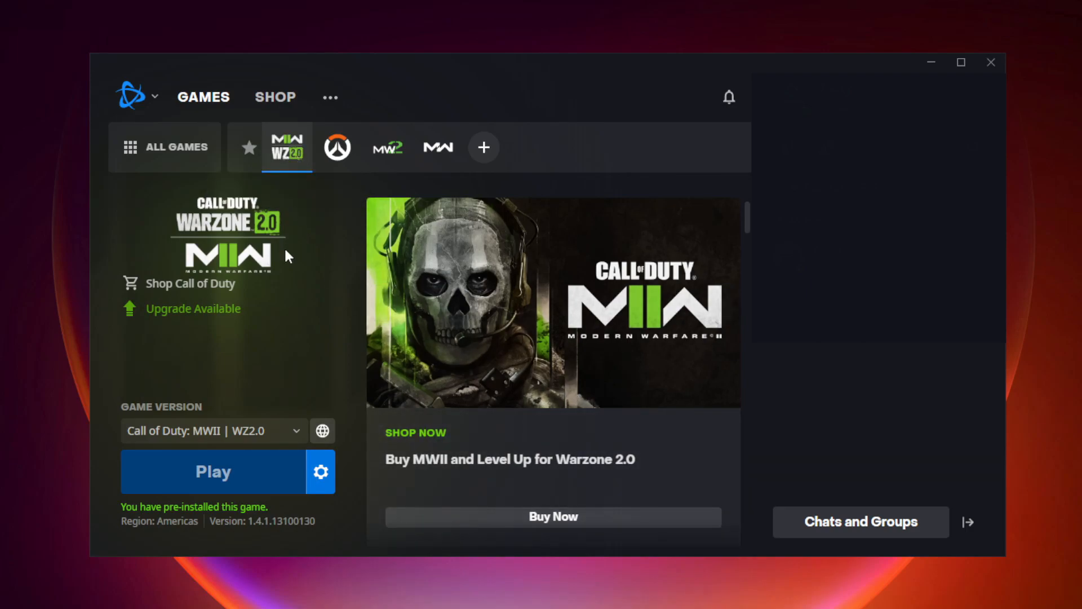
mouse_move(321, 472)
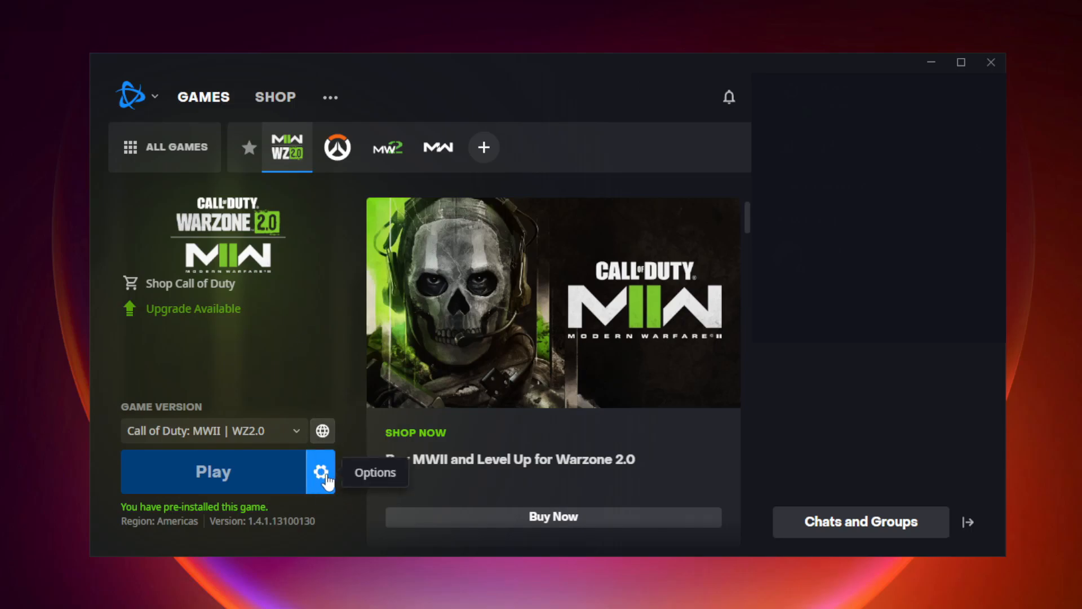
Step: Begin a Scan and Repair of the Warzone 2.0 game files from the gear menu next to Play
click(320, 472)
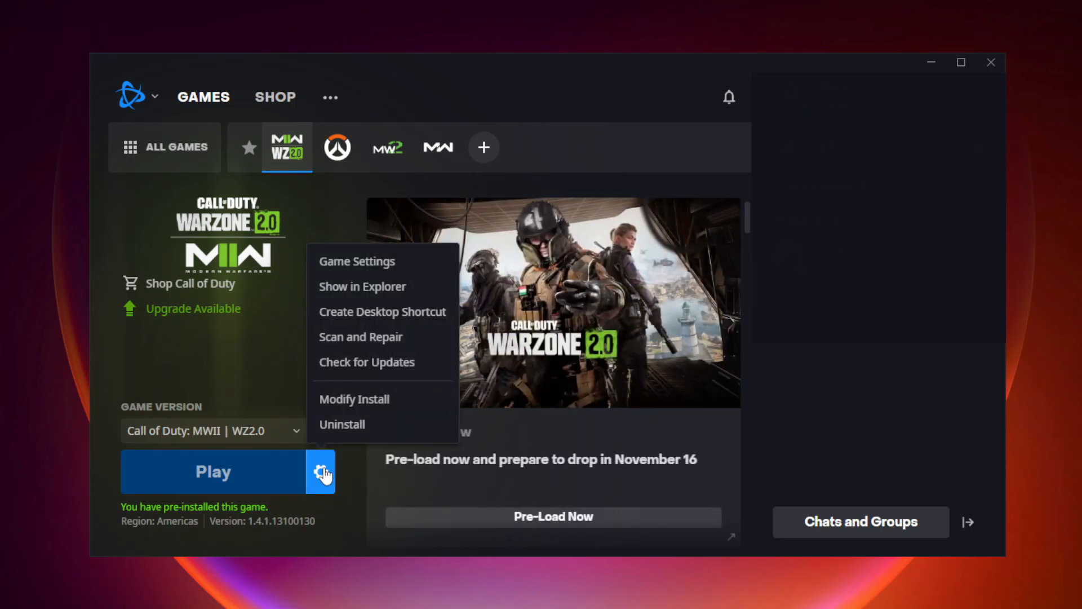
mouse_move(361, 337)
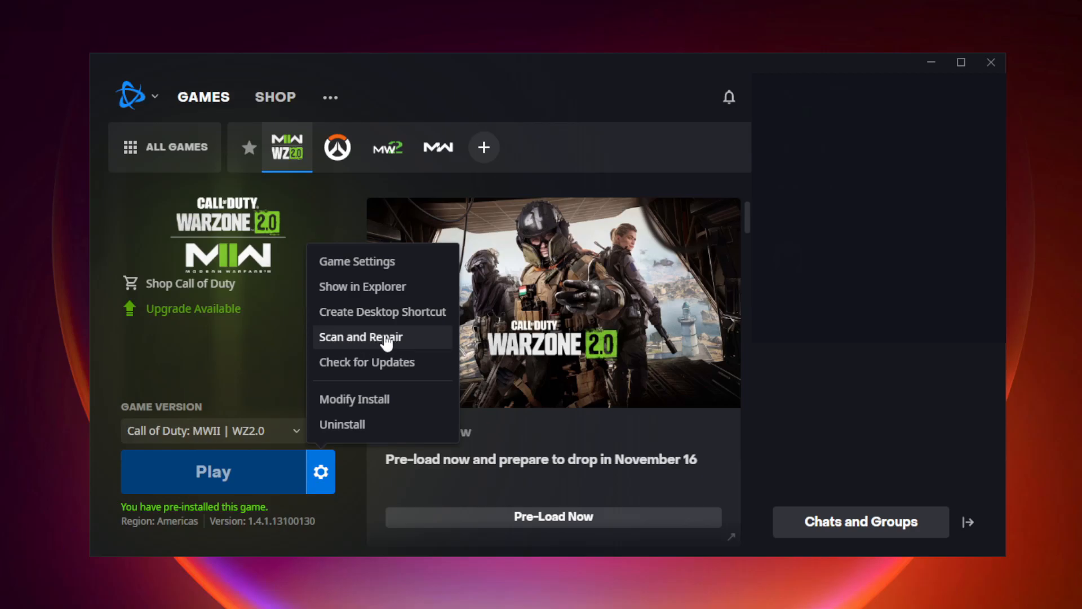
click(360, 338)
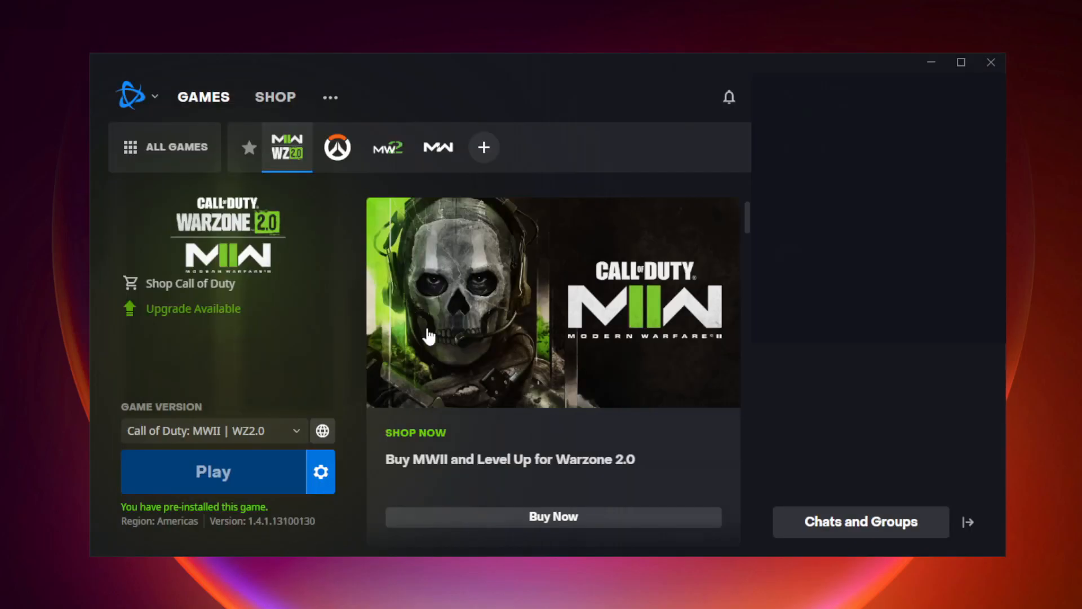
click(214, 471)
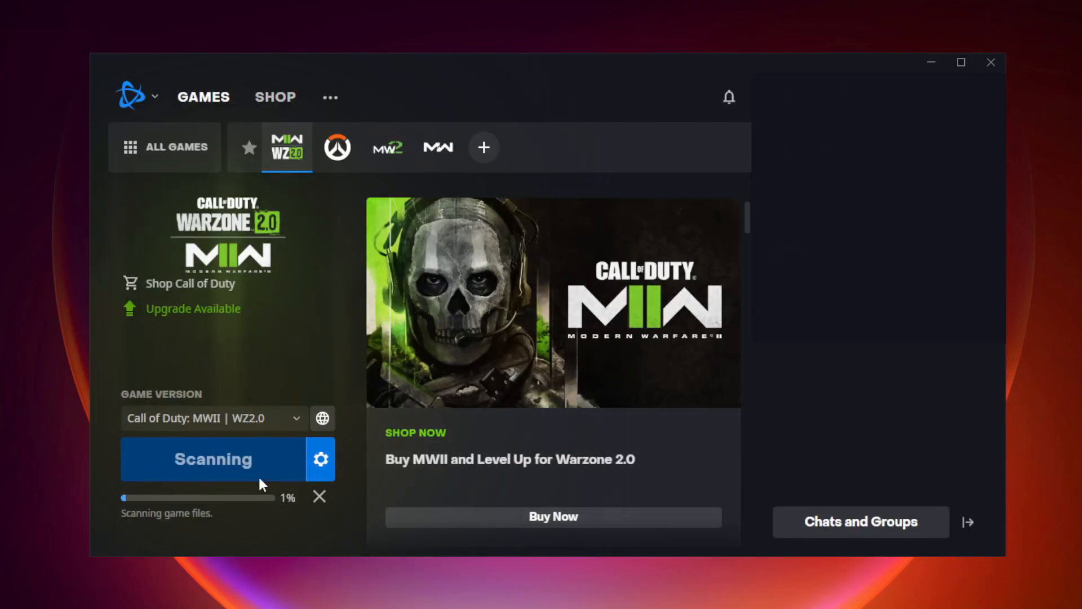